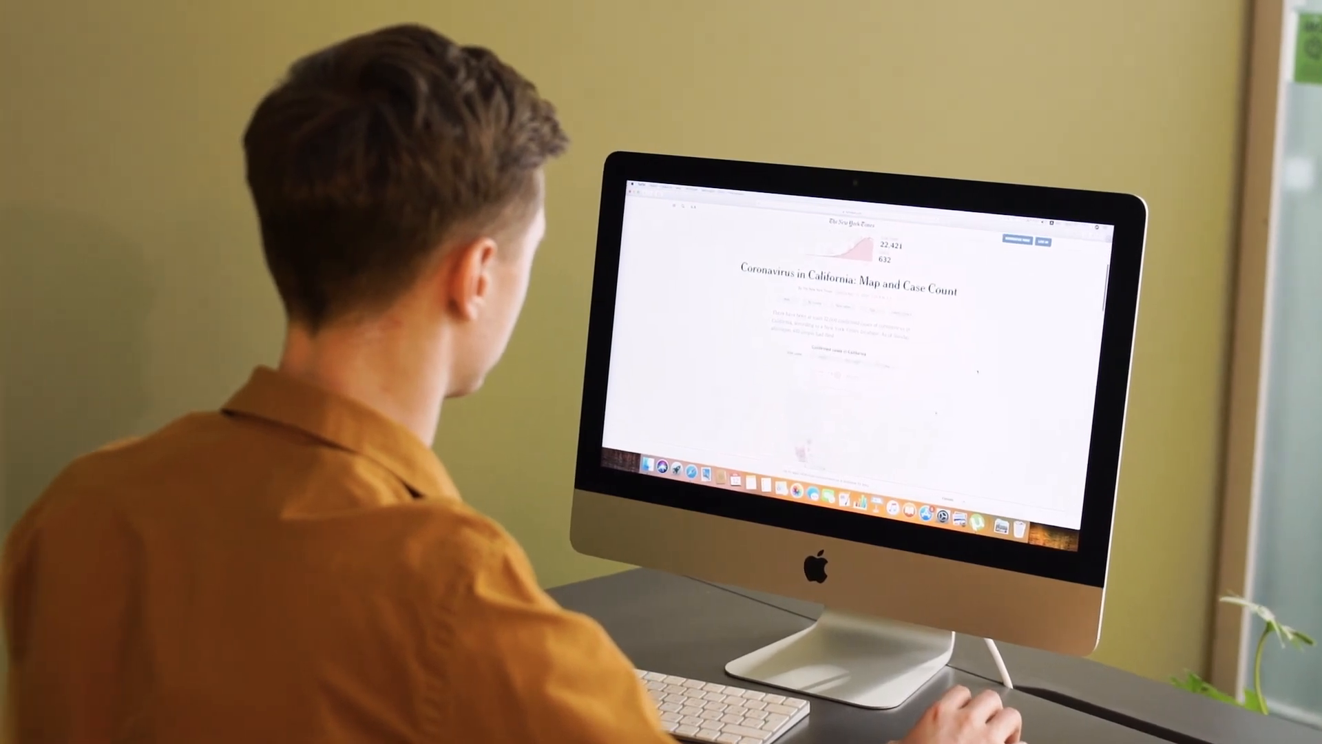
Step: Scroll through the README's features, Resolve integrations and planned features to Download, Setup & Installation
scroll(down, 3)
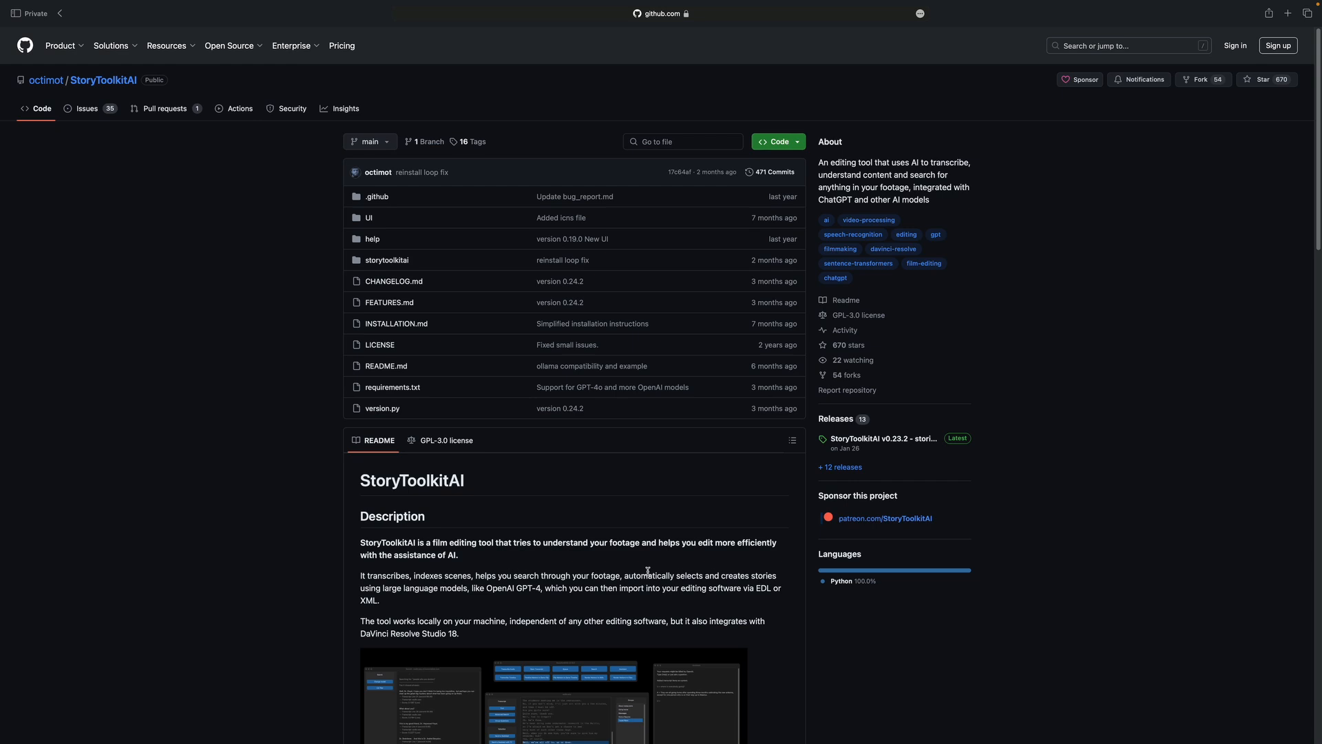
mouse_move(643, 579)
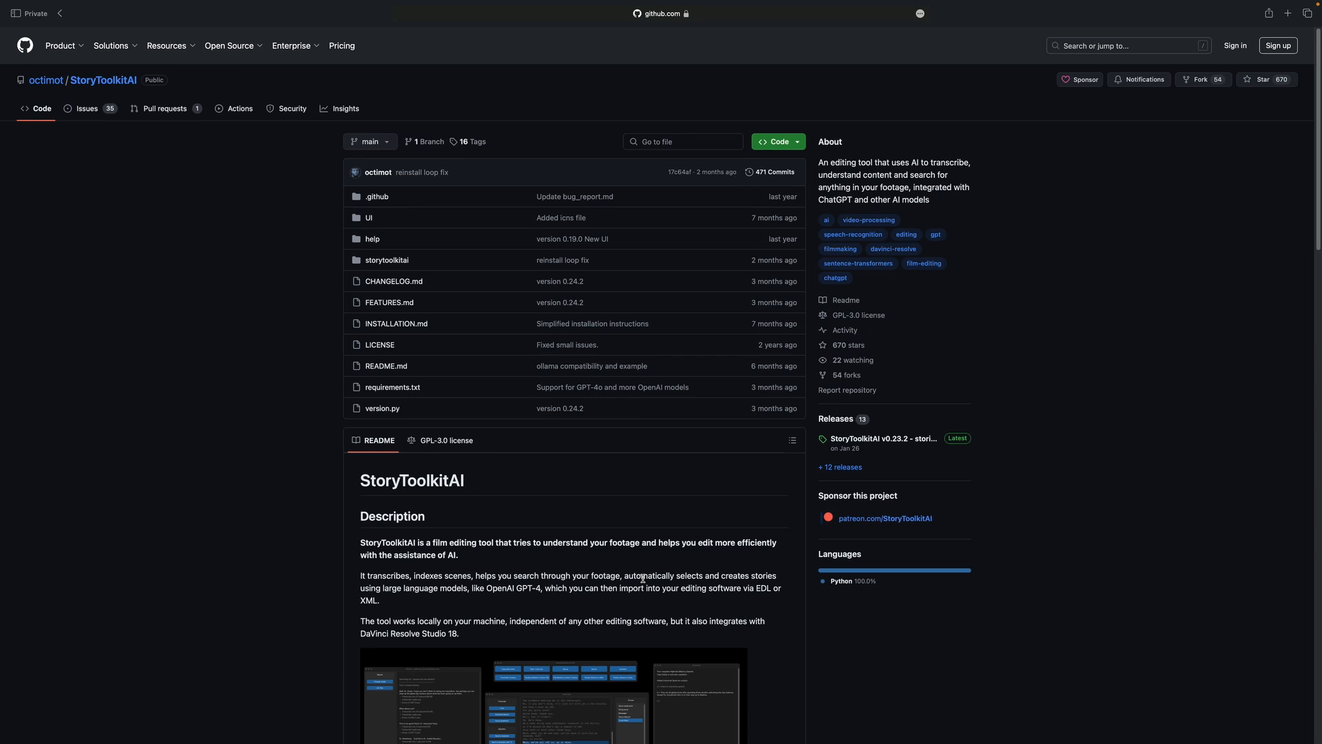
scroll(down, 3)
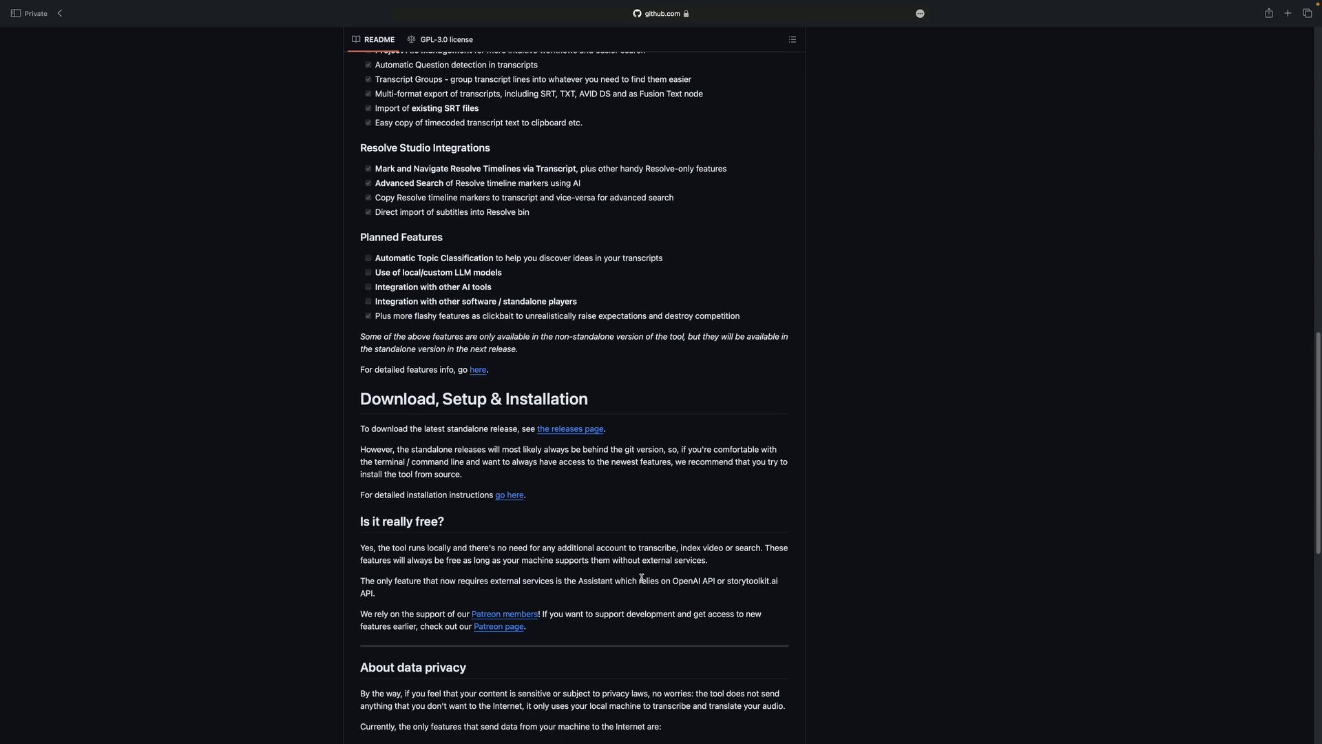
scroll(down, 3)
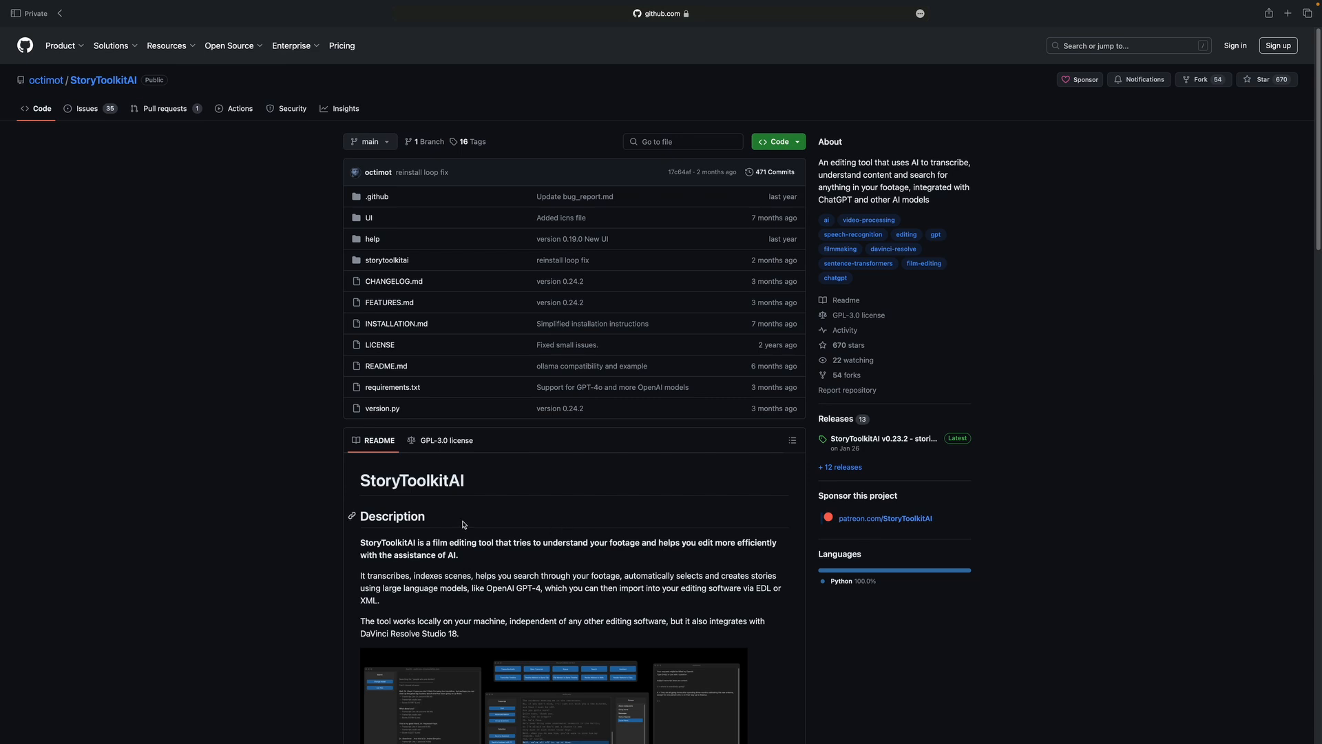
scroll(down, 3)
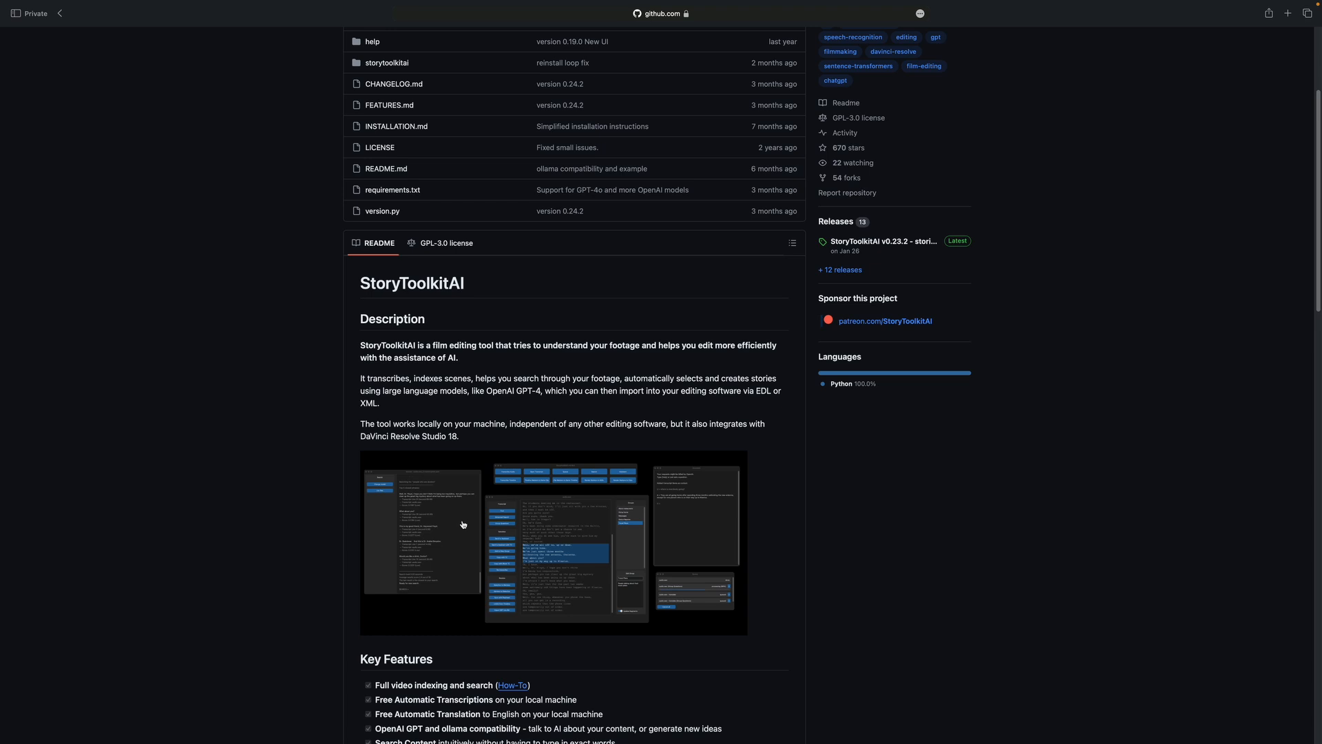
scroll(down, 3)
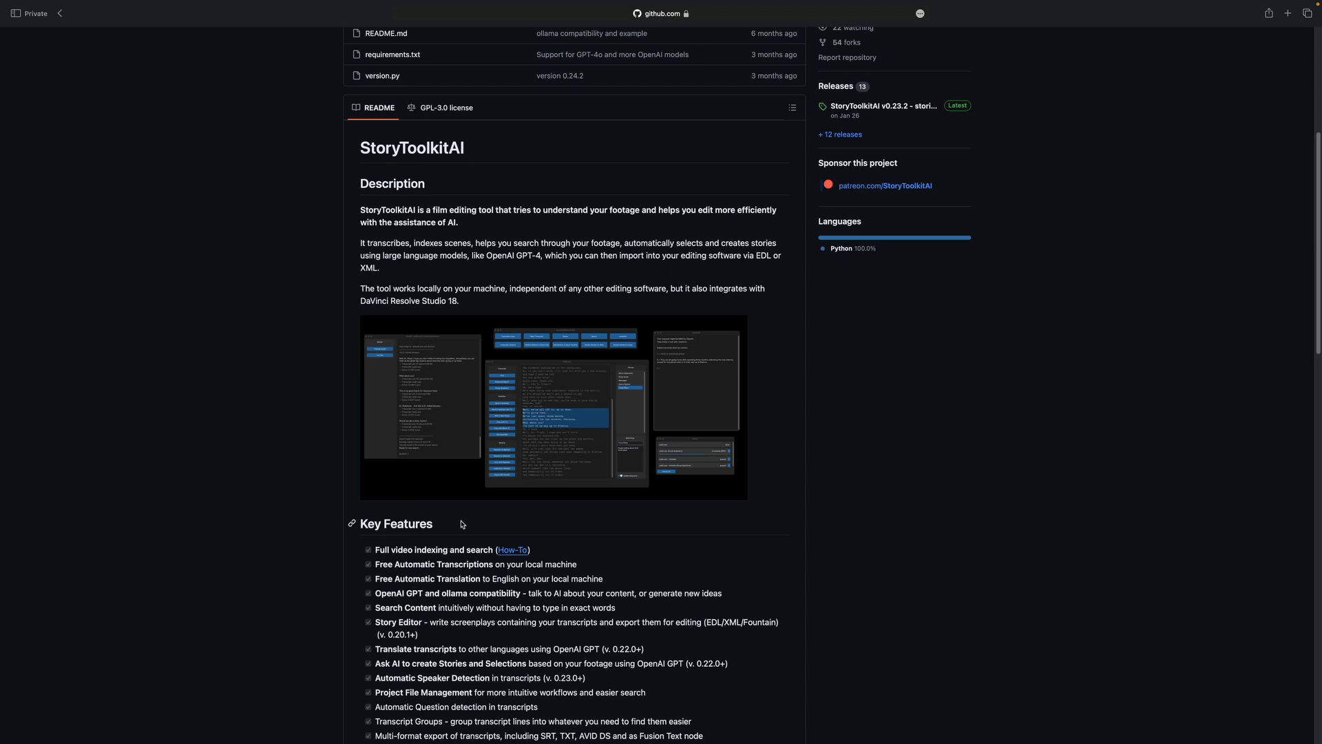
scroll(down, 3)
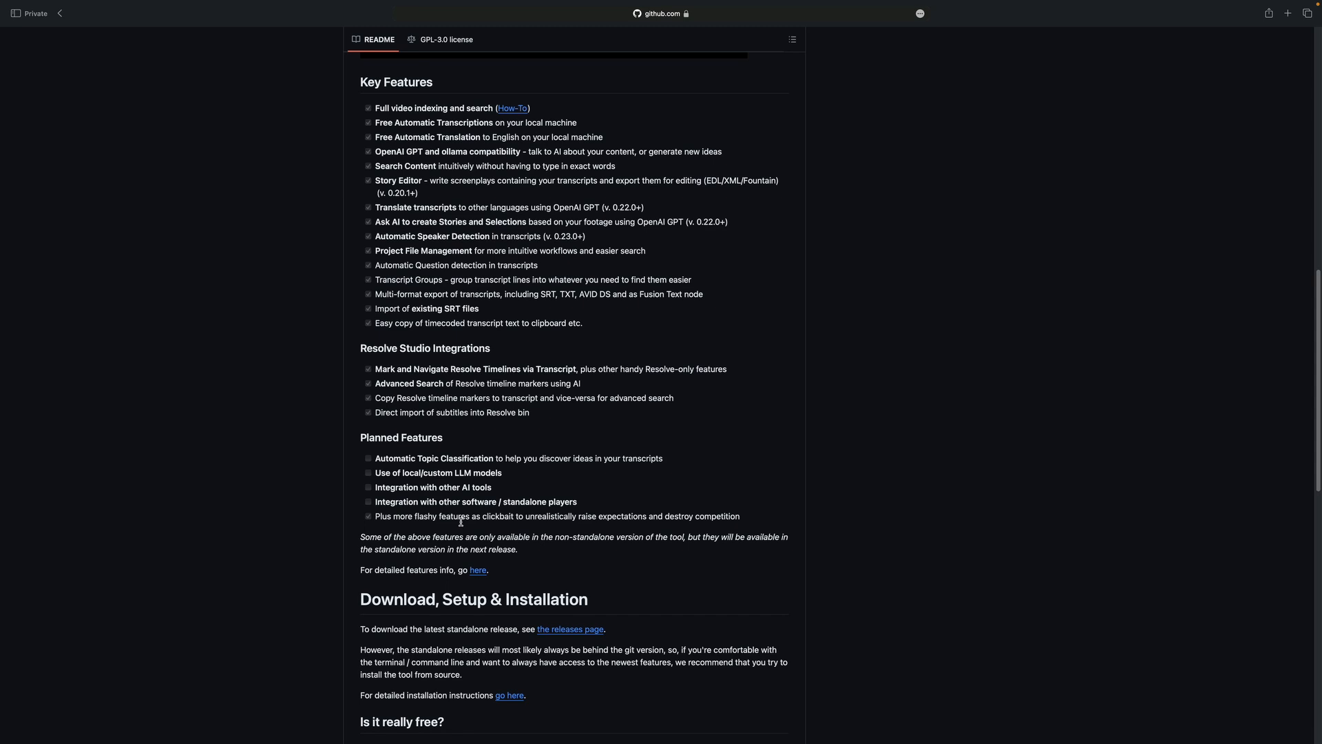
scroll(down, 3)
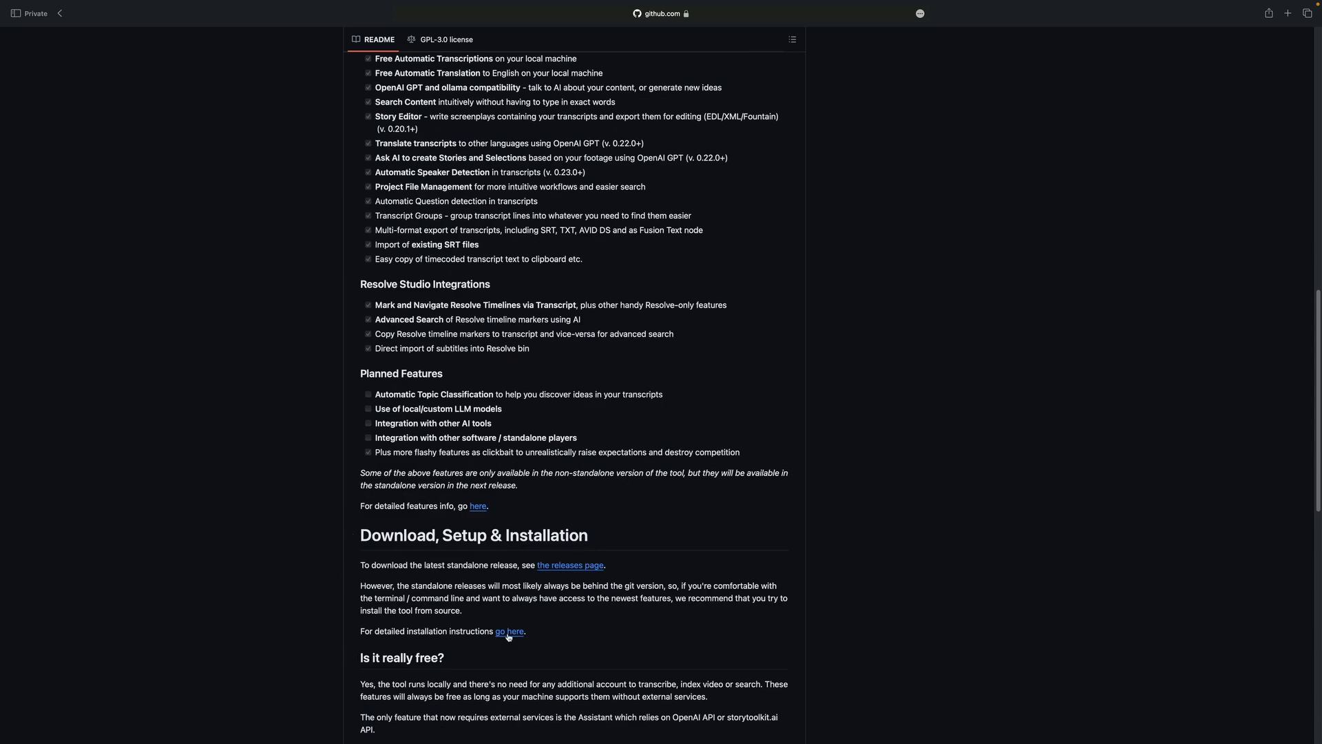
Step: Open the detailed installation instructions and scroll through the standalone and from-source guidance
click(510, 631)
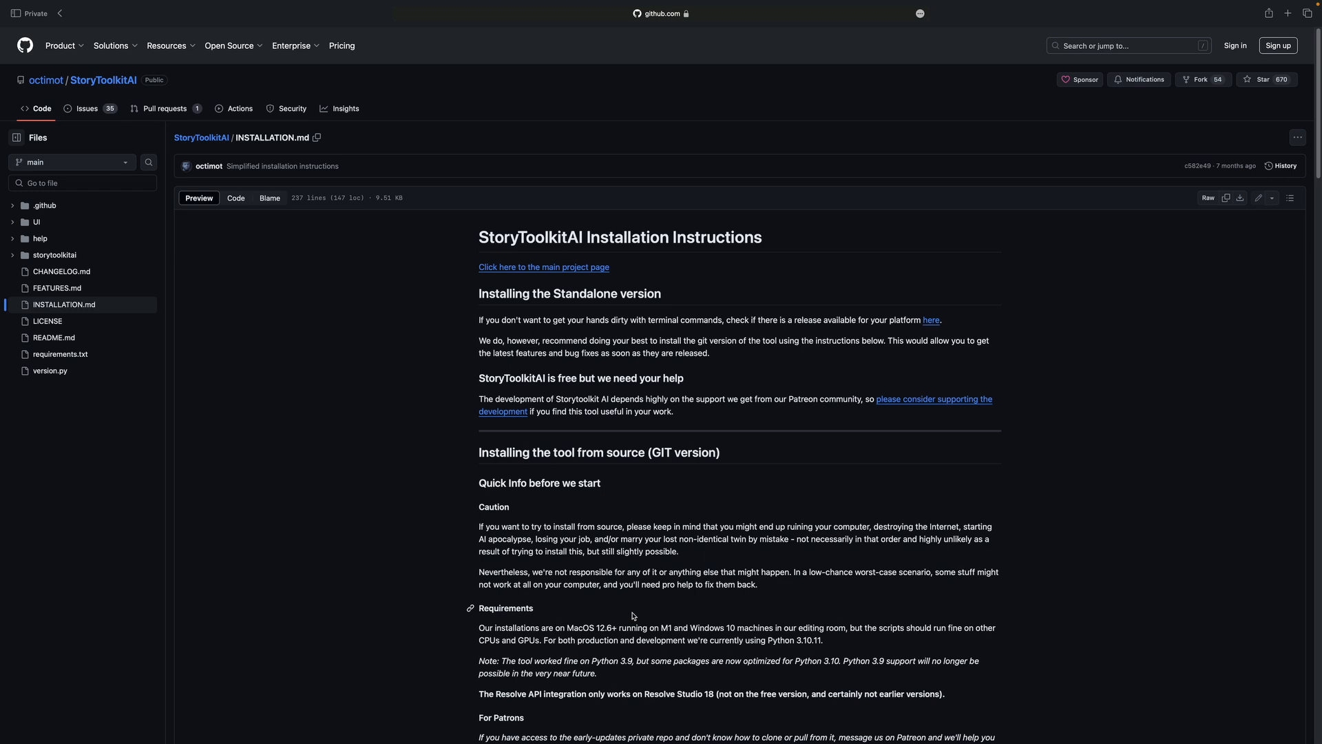
scroll(down, 3)
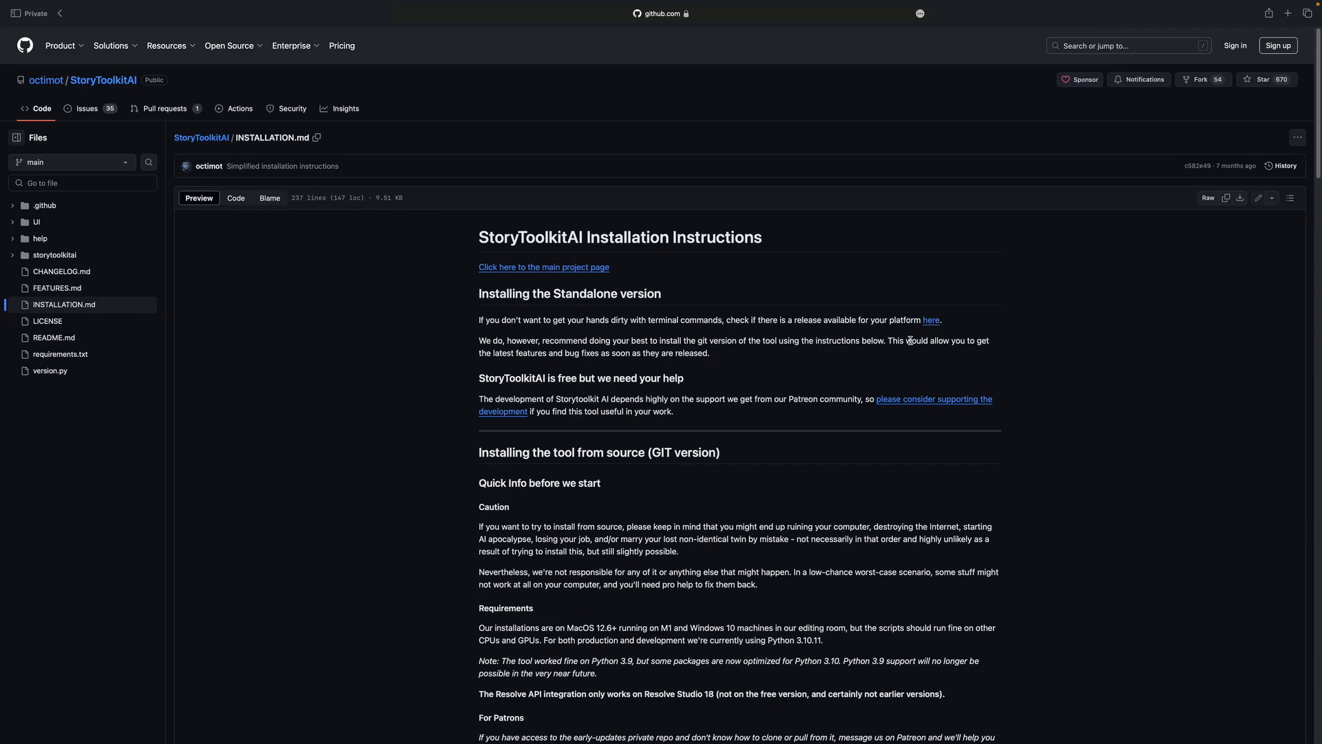
mouse_move(931, 320)
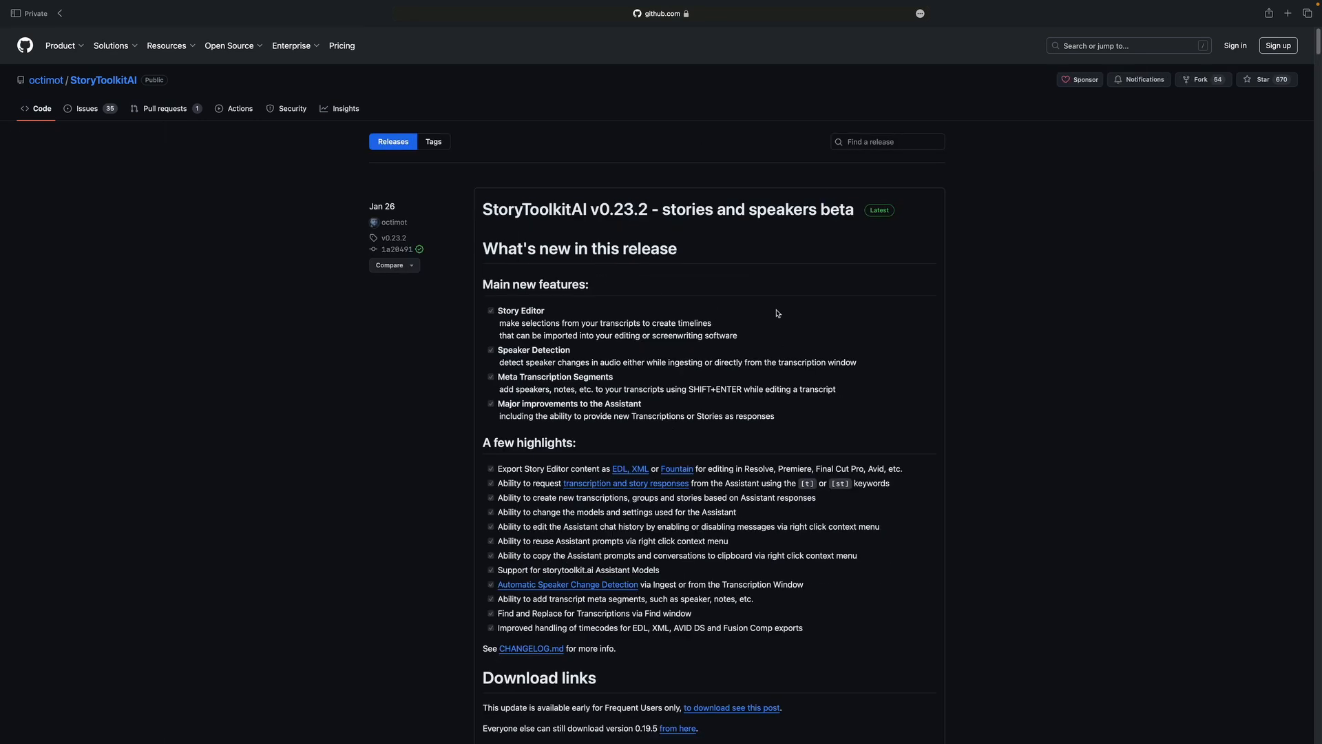
Step: Open the v0.19.5 release page and scroll down to its Assets
scroll(down, 3)
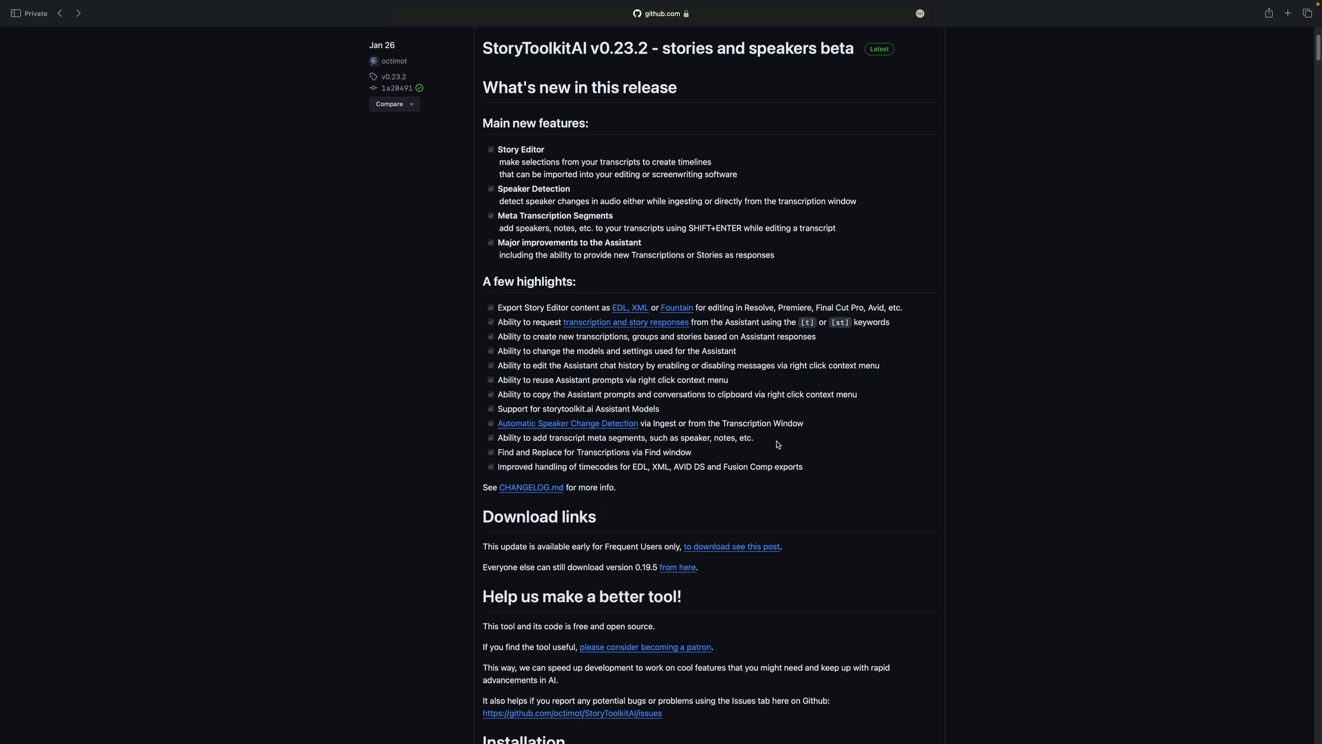
scroll(down, 3)
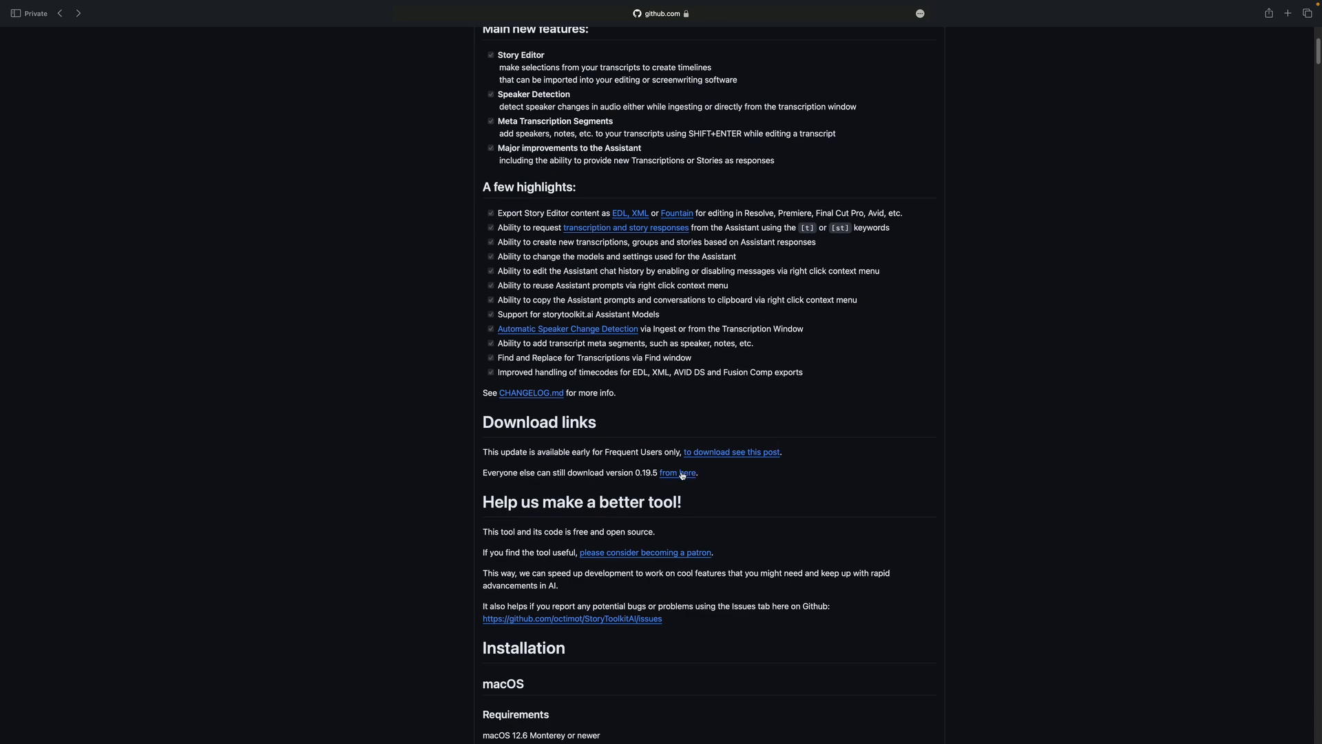
click(677, 472)
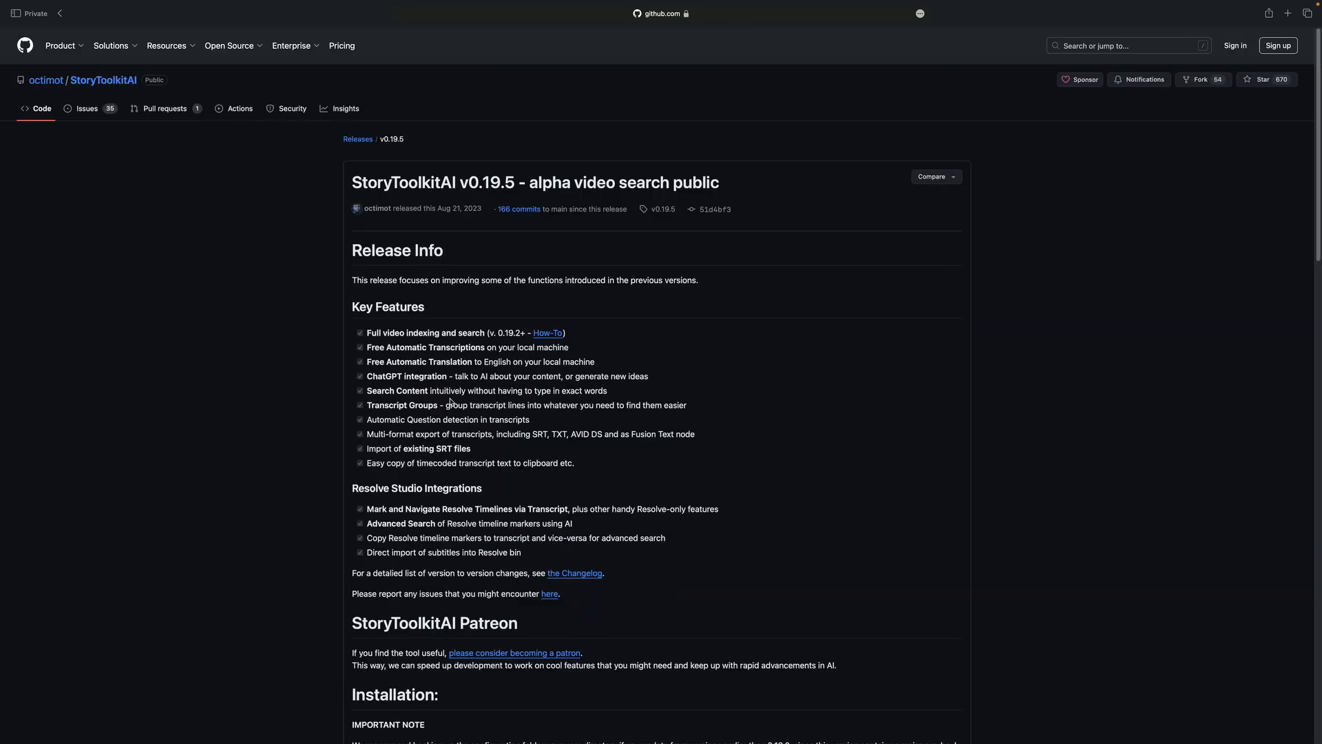
scroll(down, 3)
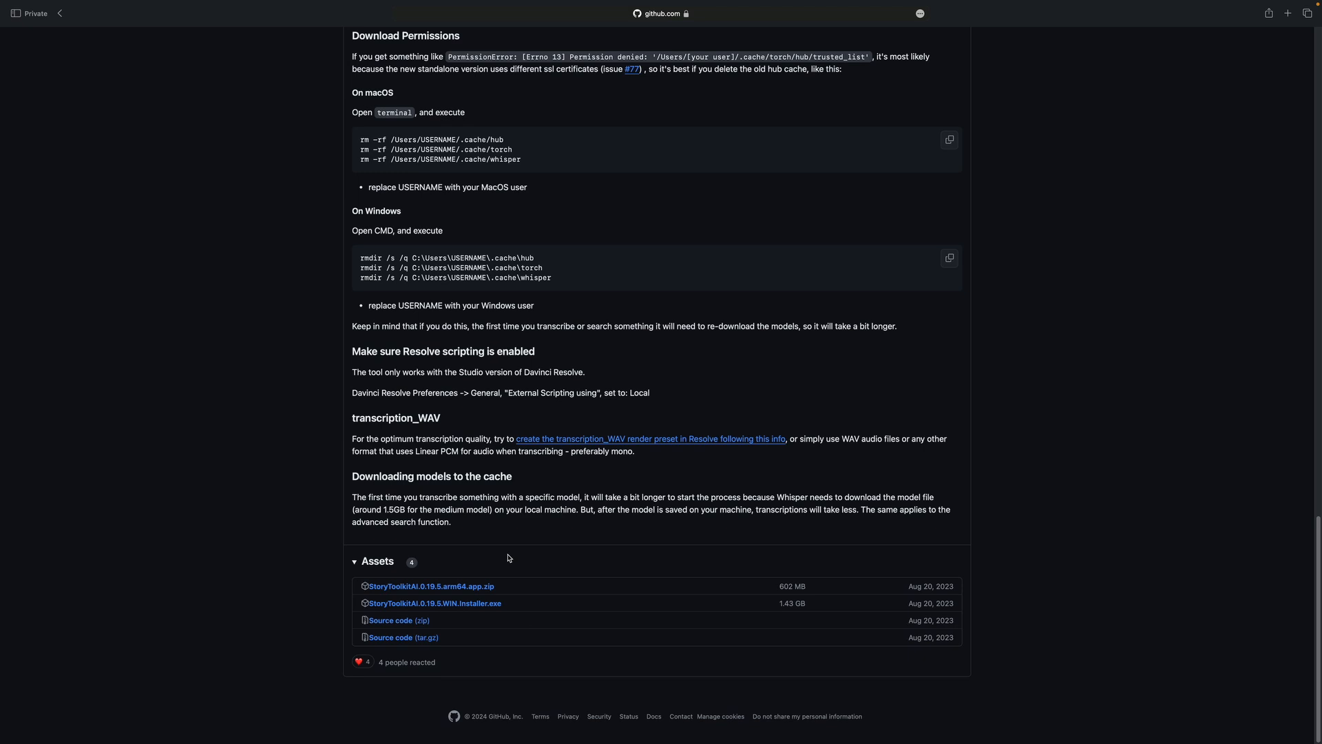
mouse_move(511, 583)
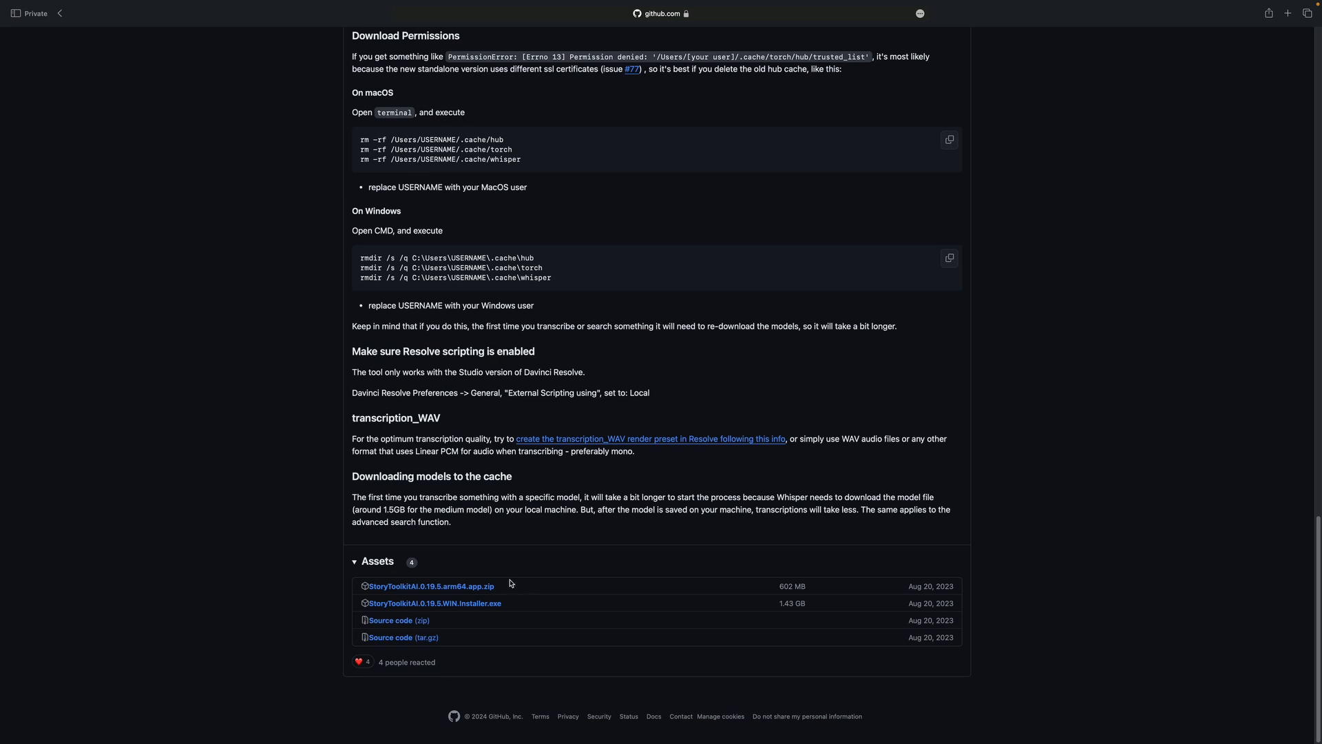
mouse_move(455, 590)
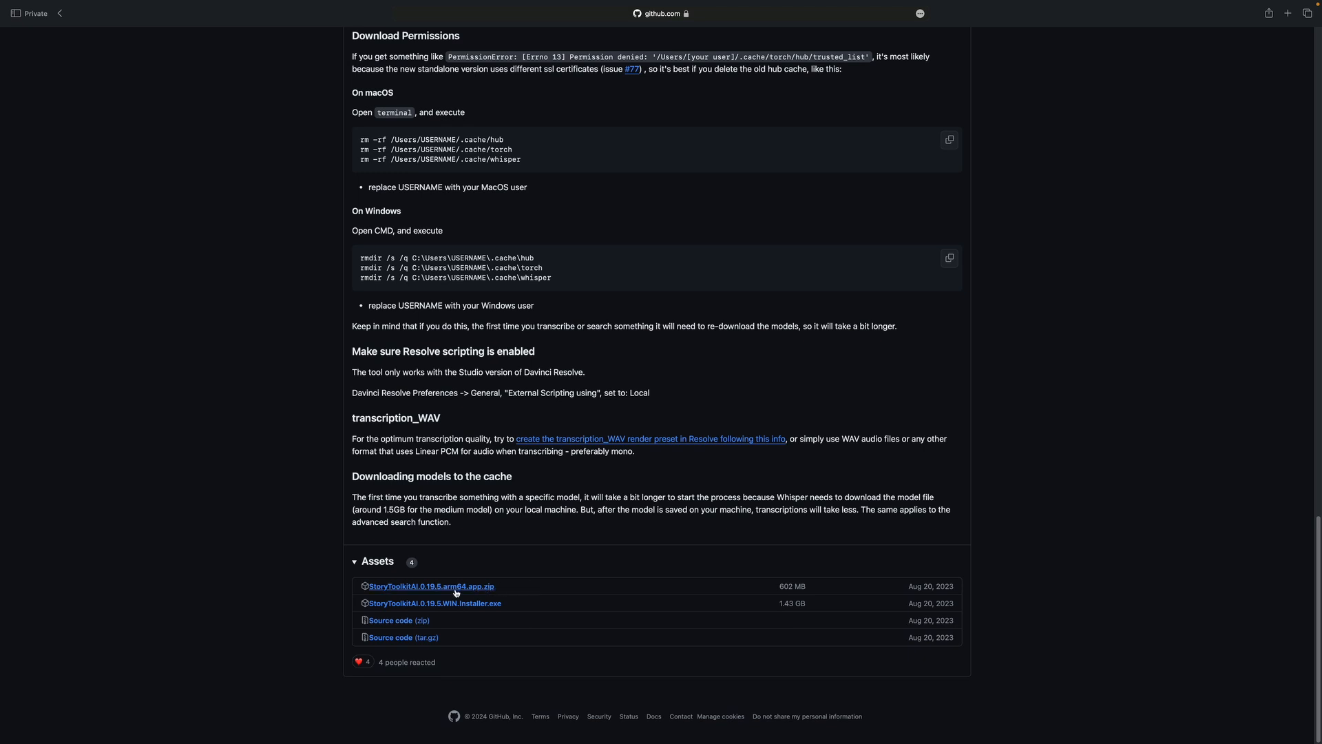
Step: Download StoryToolkitAI.0.19.5.arm64.app.zip, allowing downloads from github.com
click(430, 586)
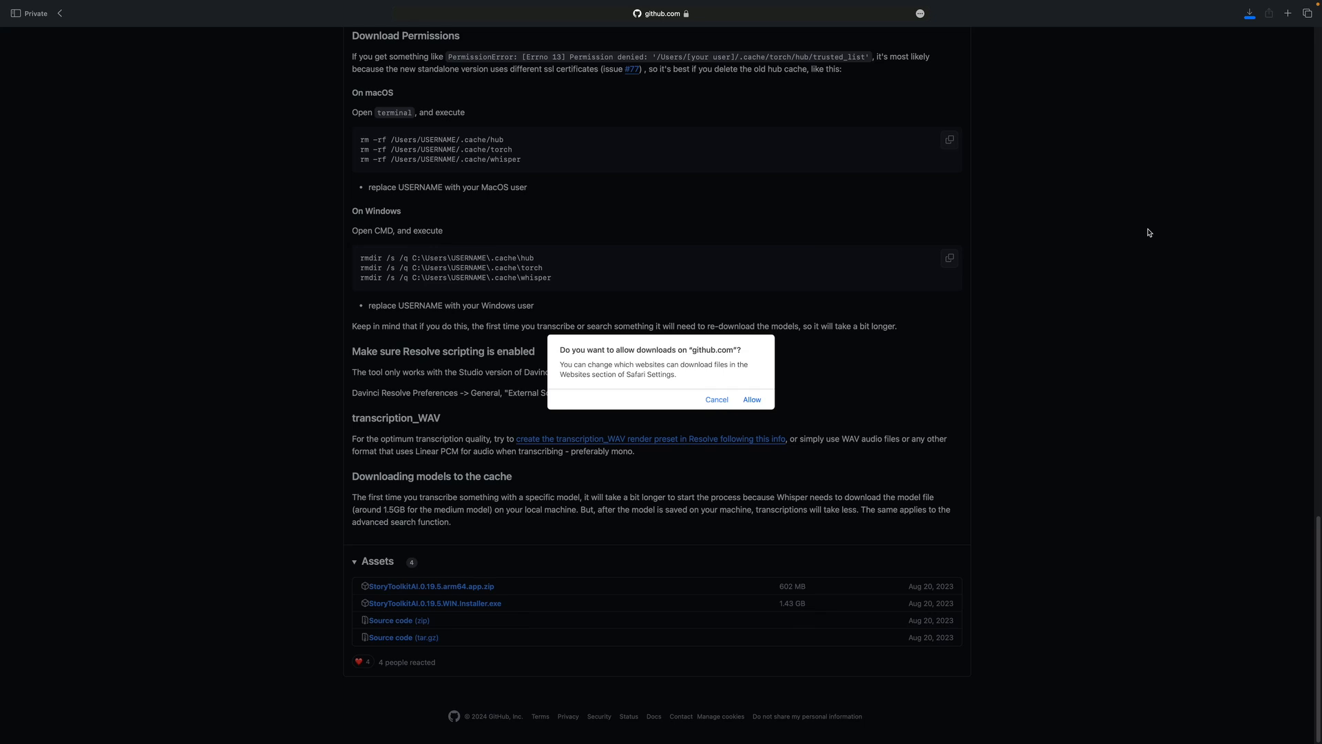
click(750, 399)
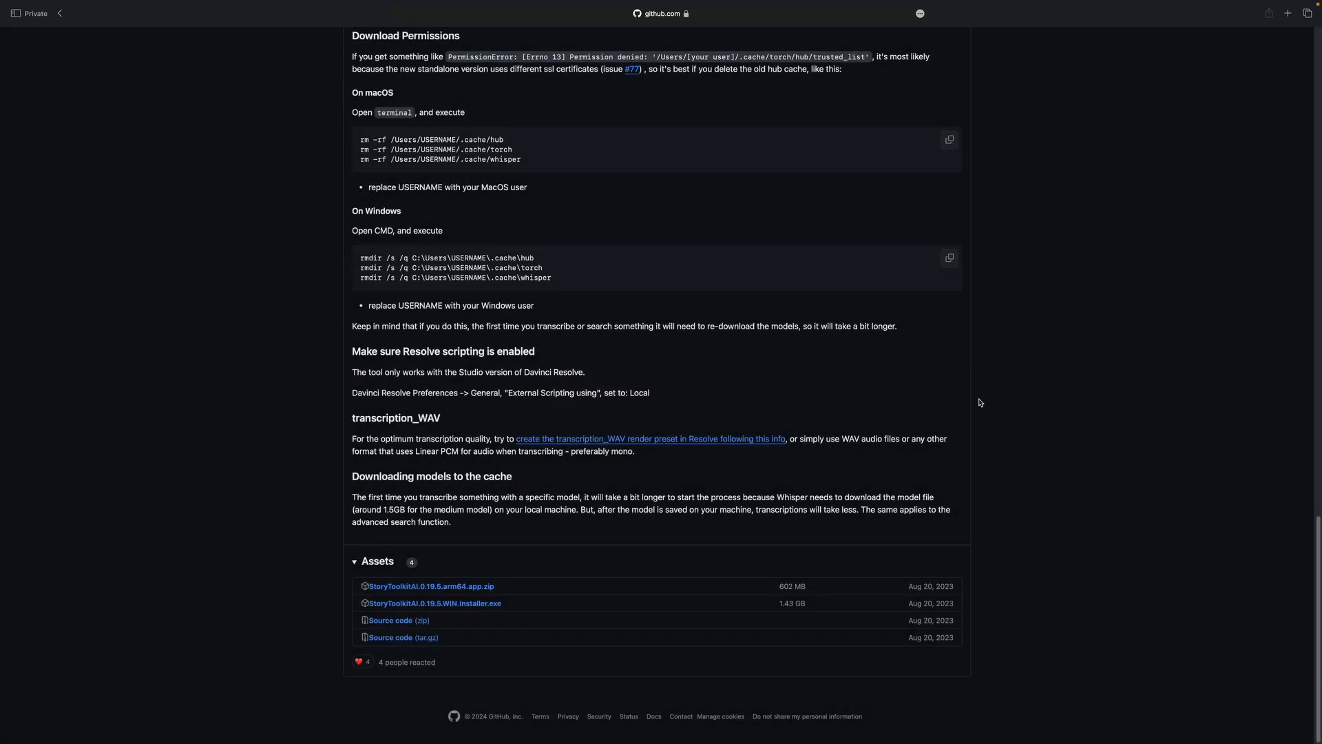
mouse_move(977, 402)
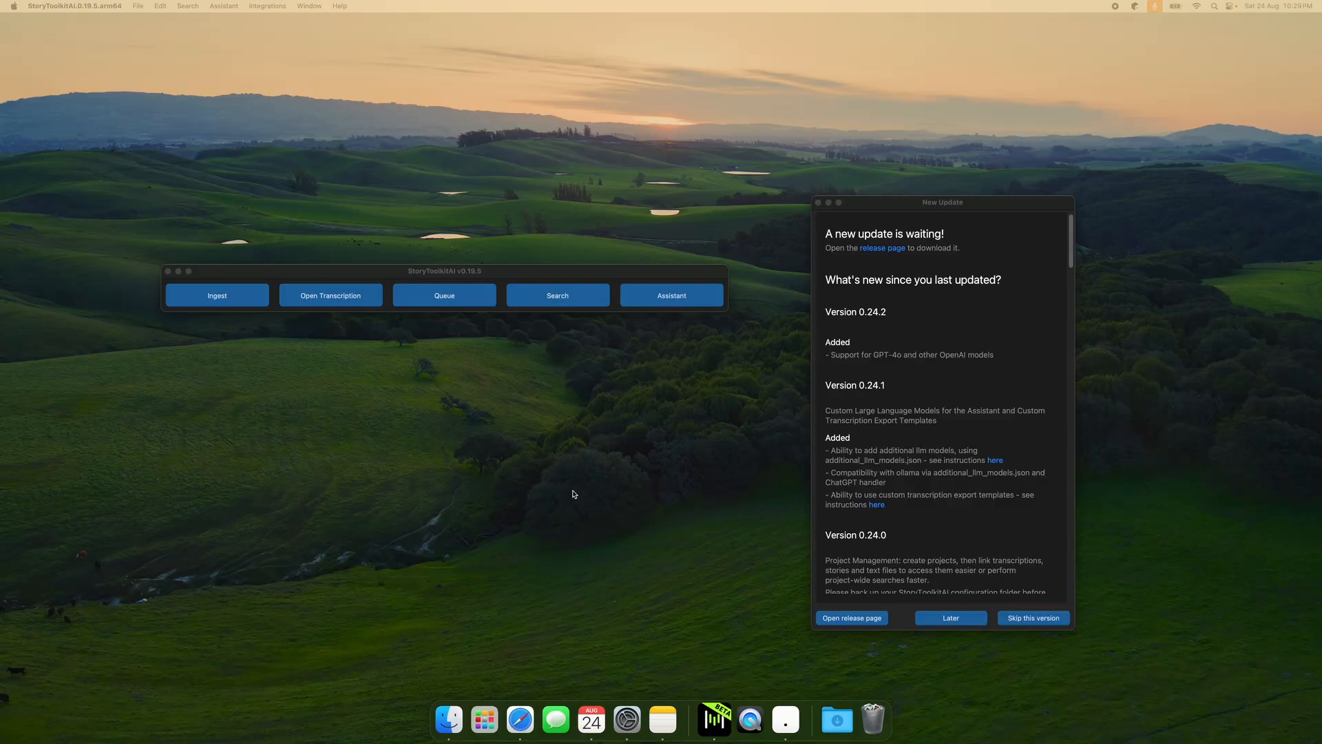
mouse_move(727, 286)
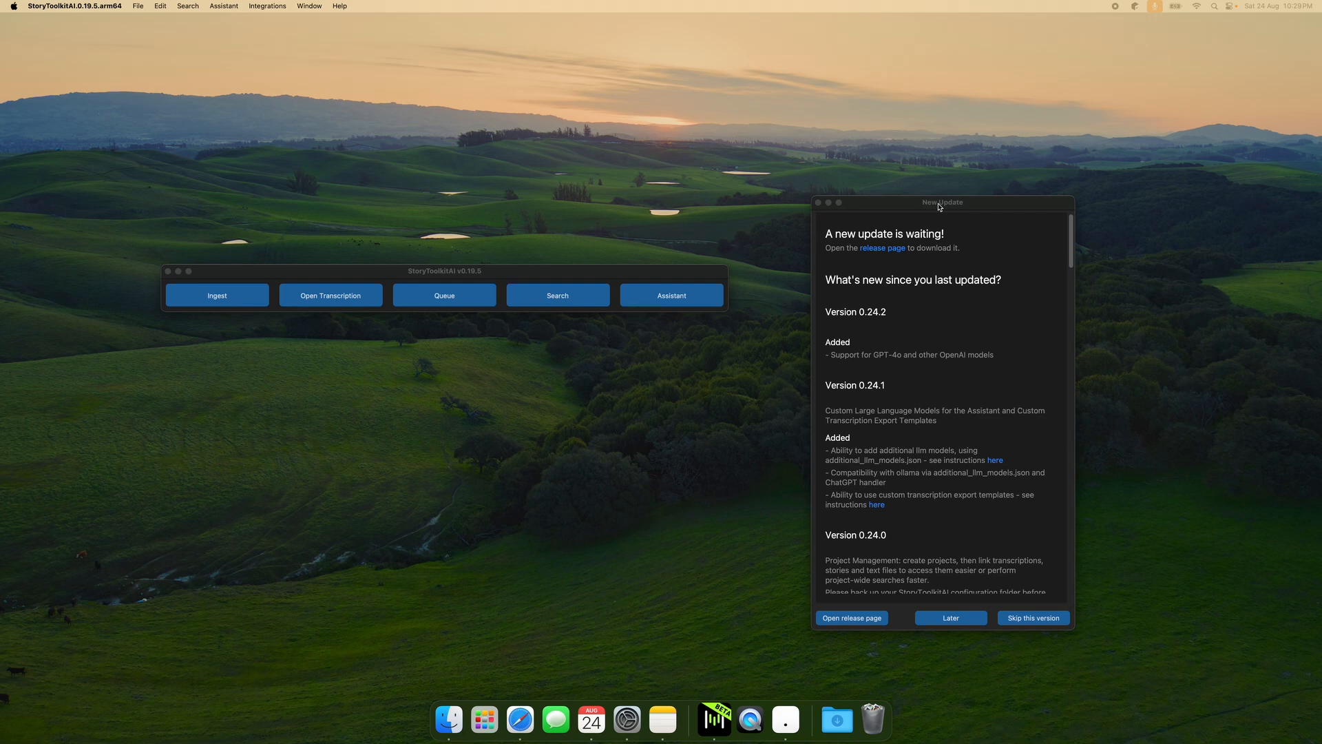
Step: Drag the New Update notice toward the centre, then dismiss it with Later
drag(942, 202, 773, 145)
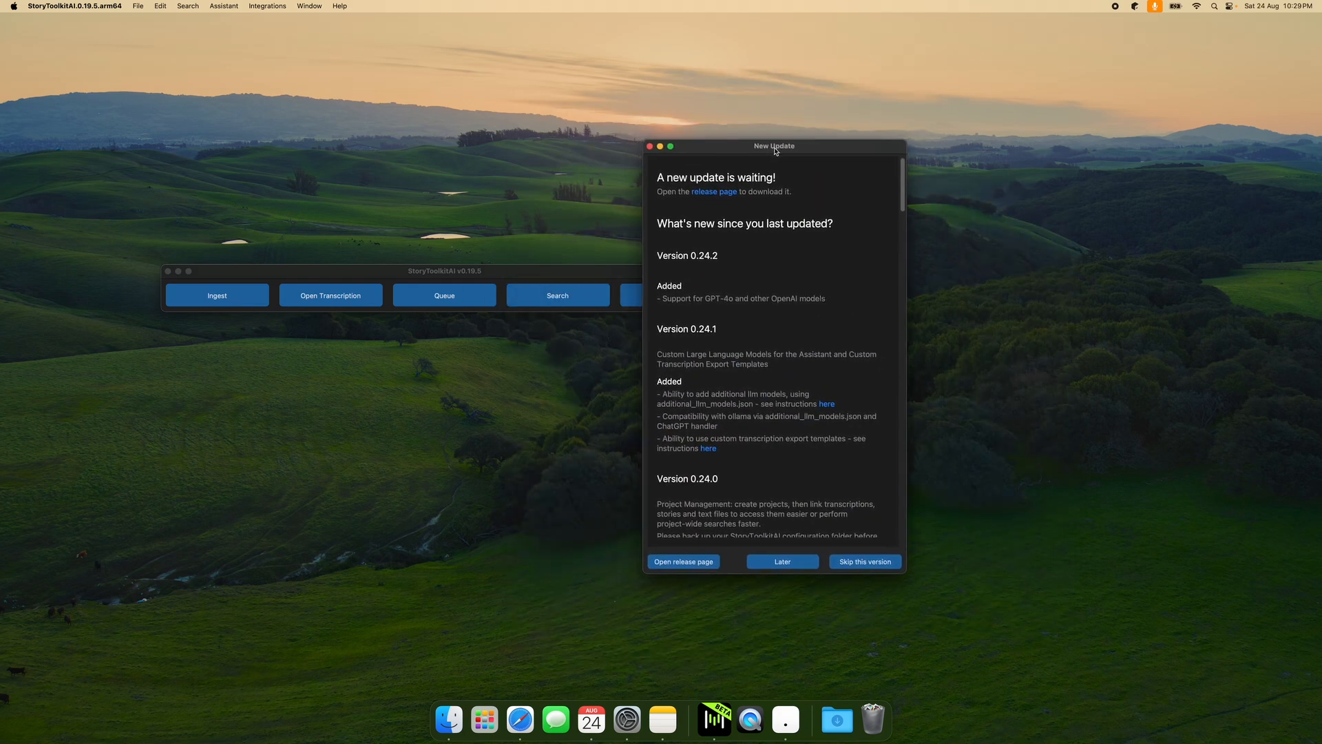
drag(773, 146, 799, 112)
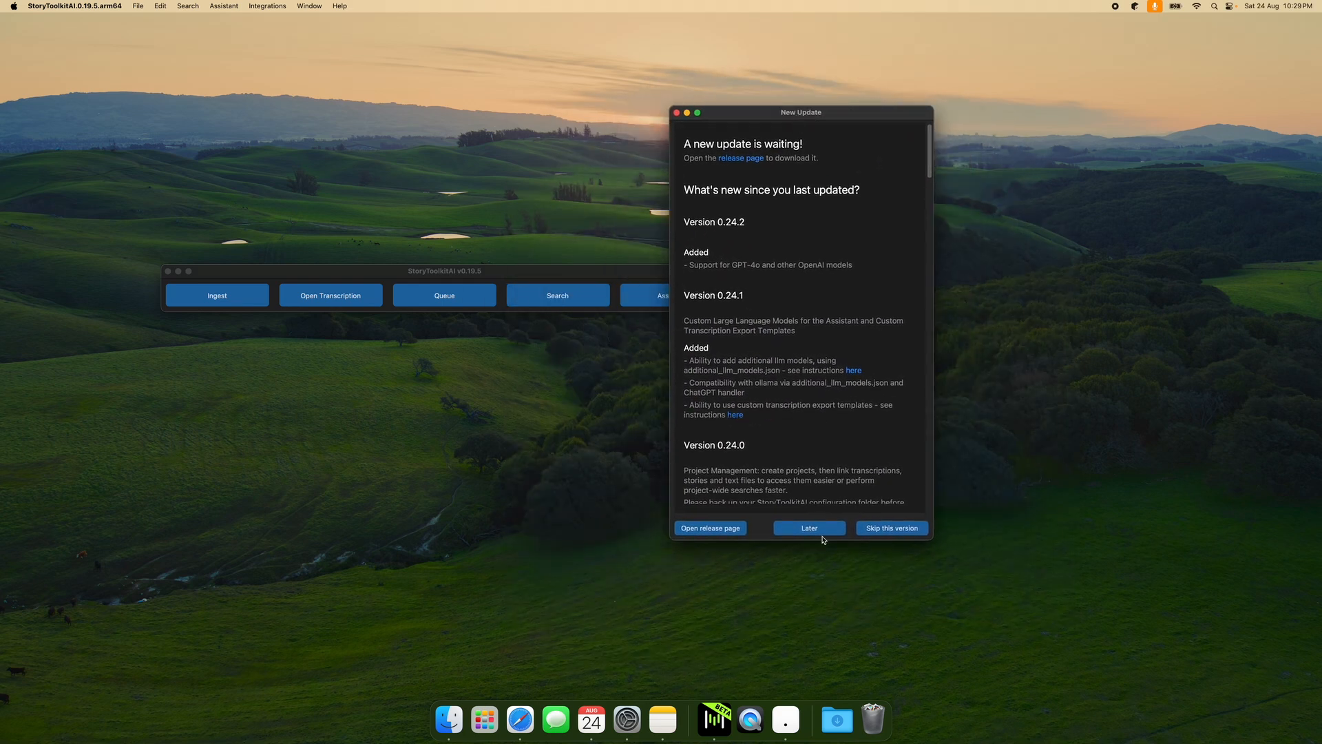
click(808, 529)
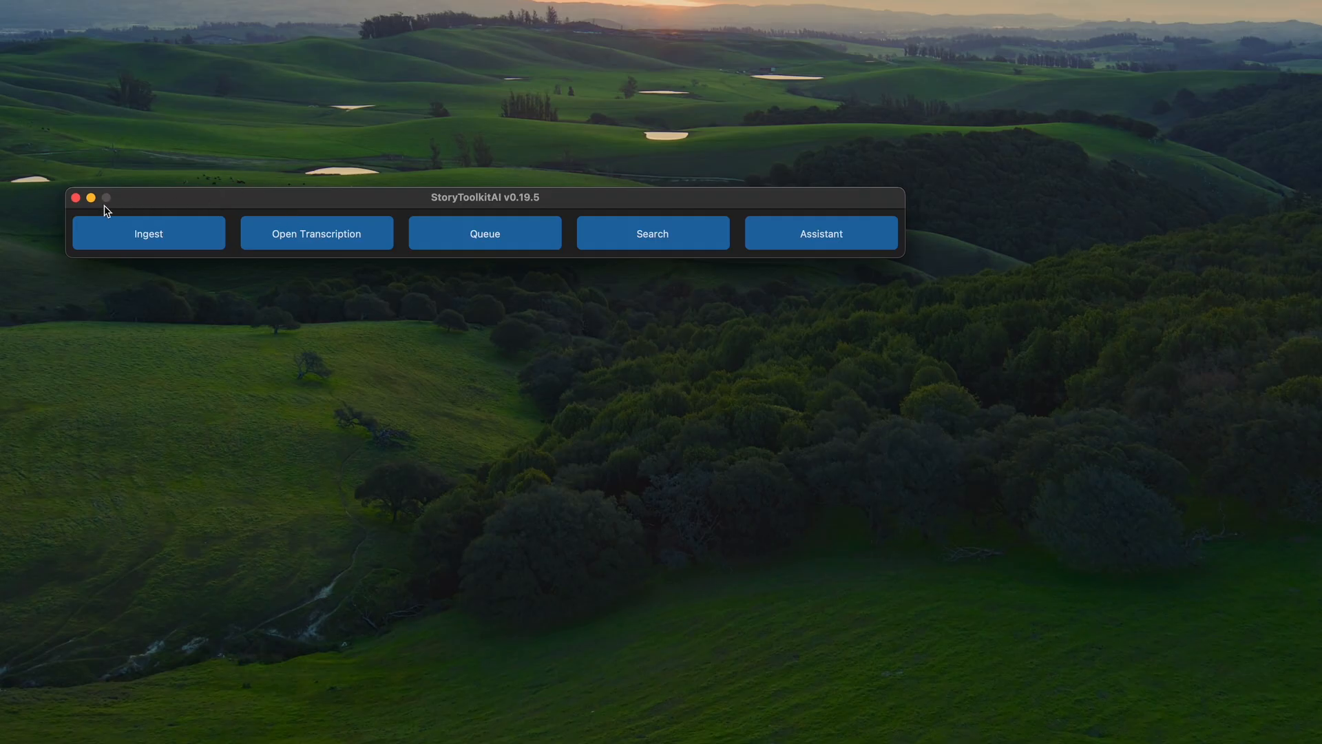
mouse_move(316, 233)
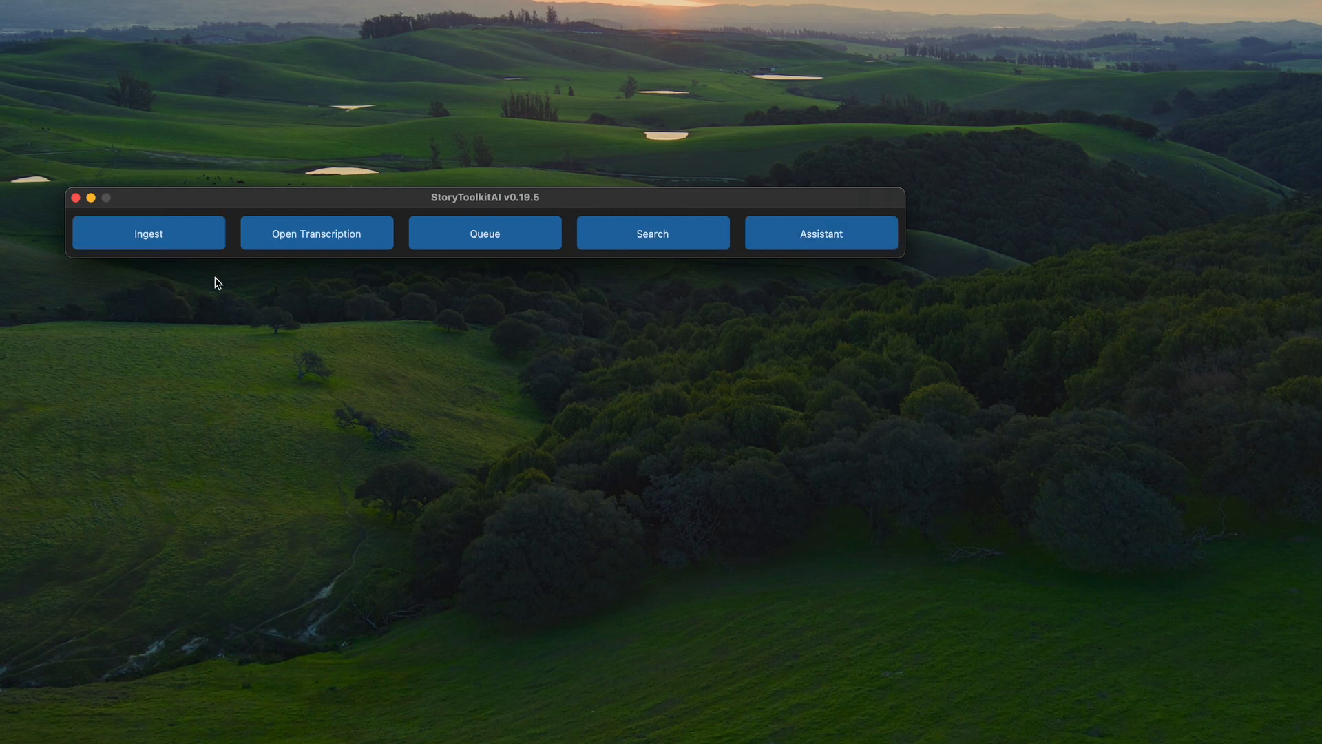
mouse_move(256, 184)
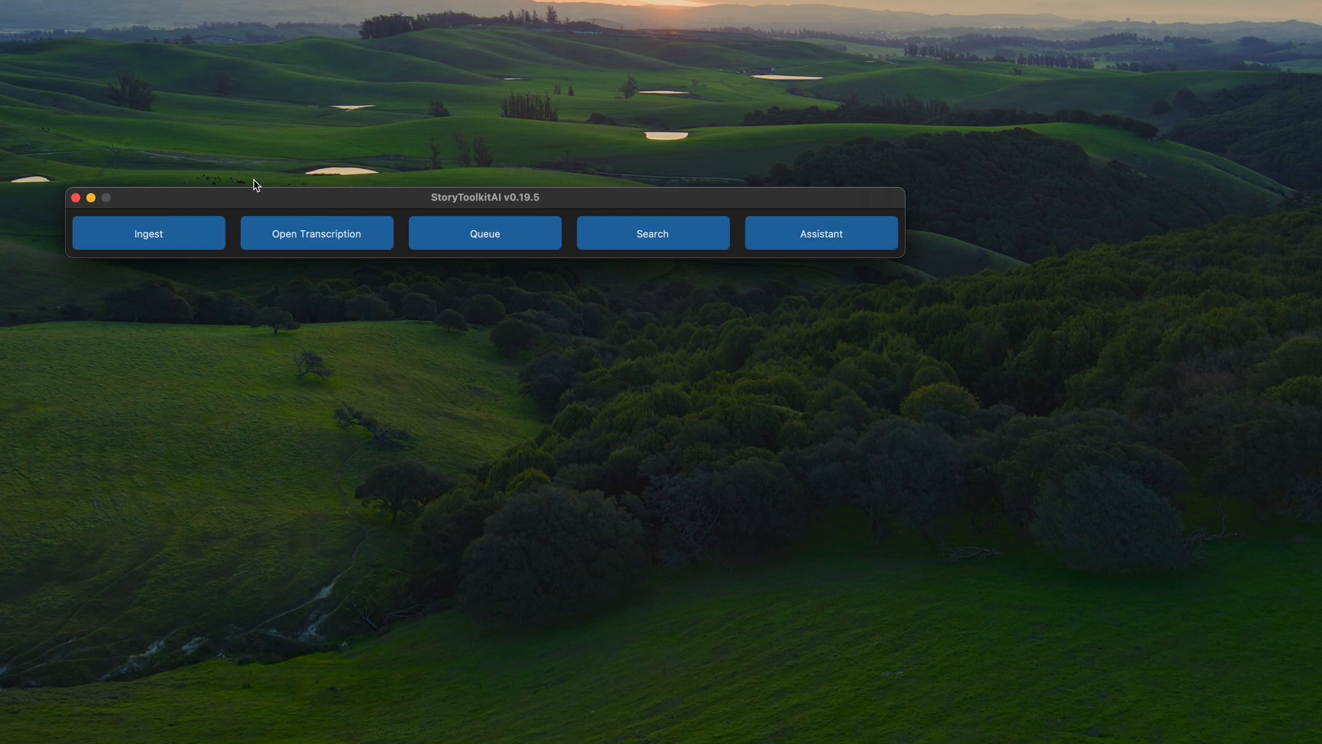
Step: Choose 'Transcribe audio files...' from the File menu and pick a file
click(192, 35)
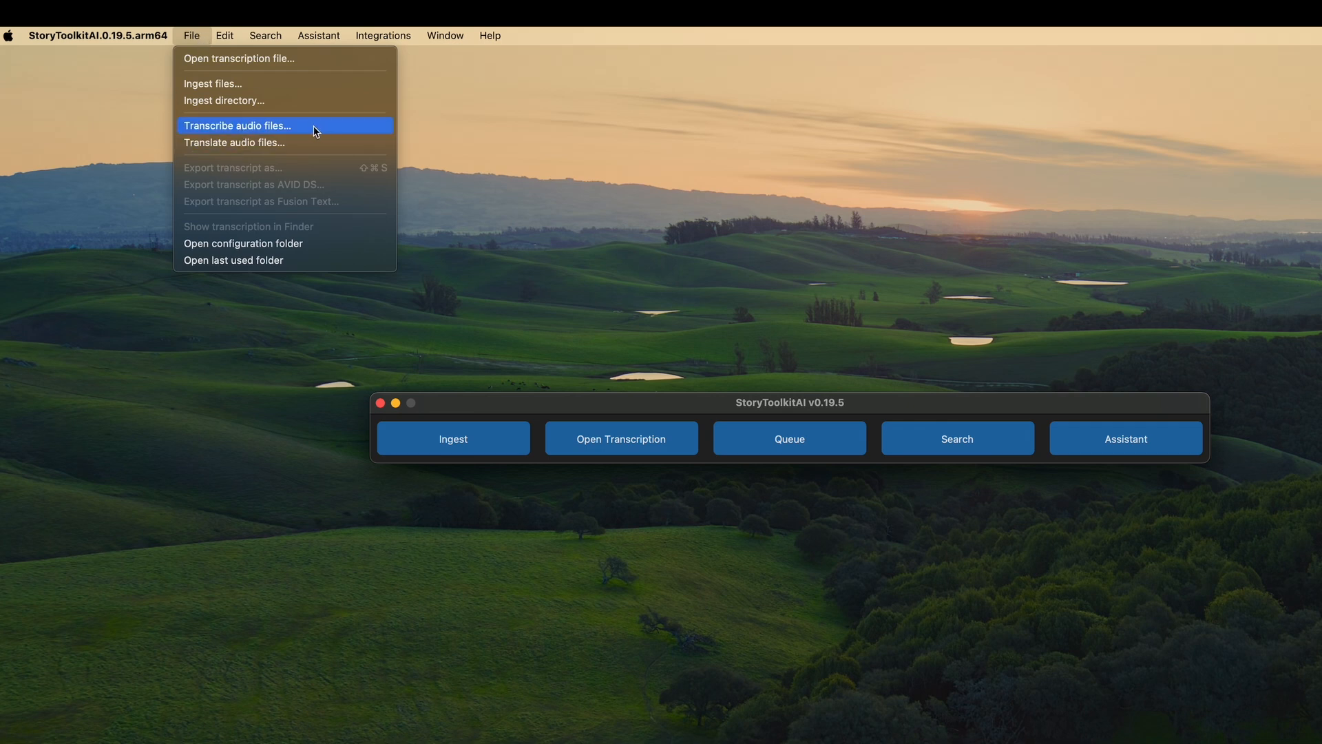
mouse_move(270, 134)
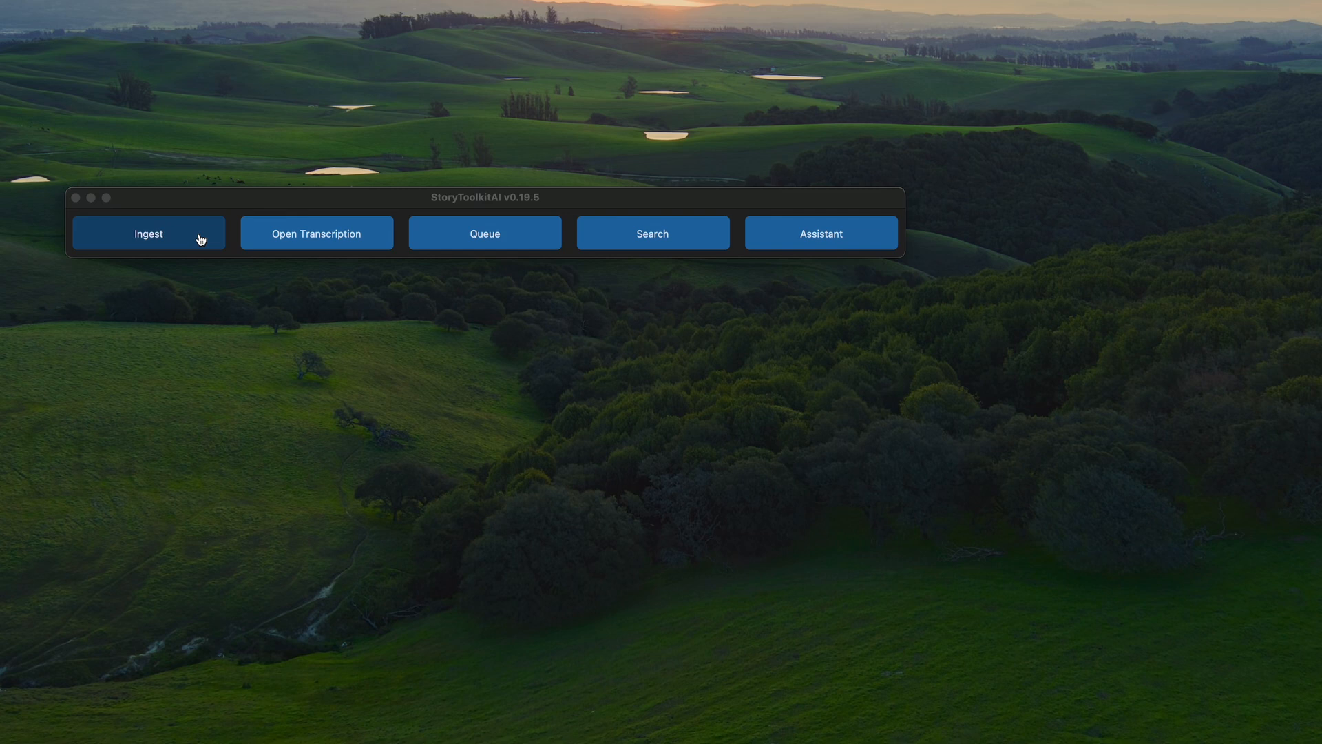
click(199, 36)
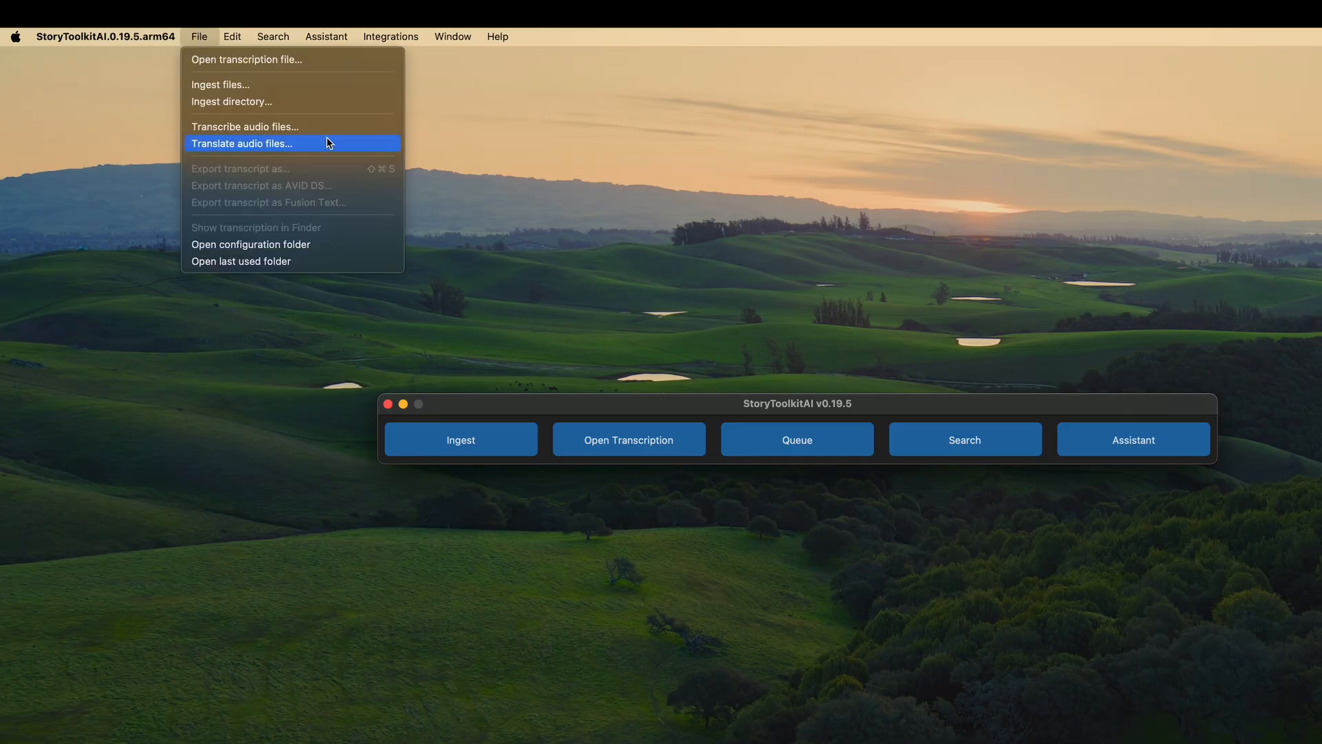
mouse_move(244, 126)
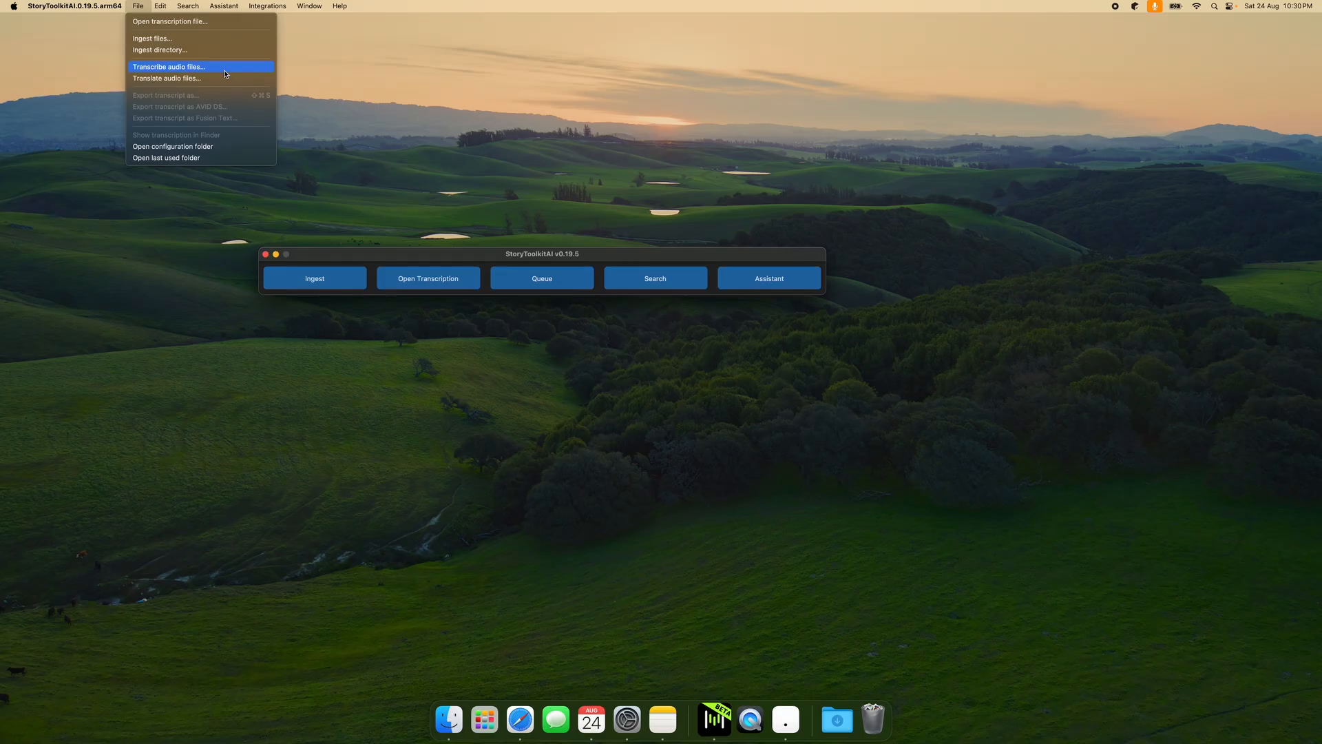
mouse_move(207, 75)
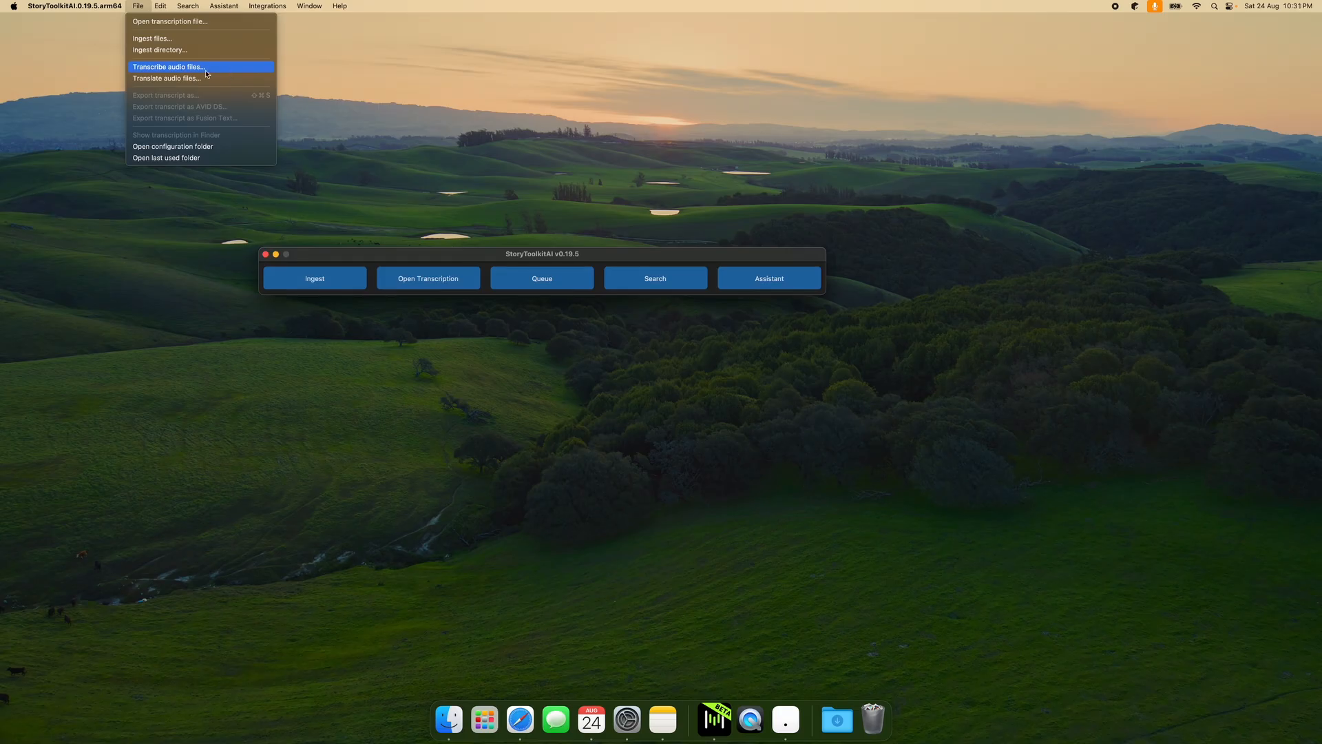
click(166, 67)
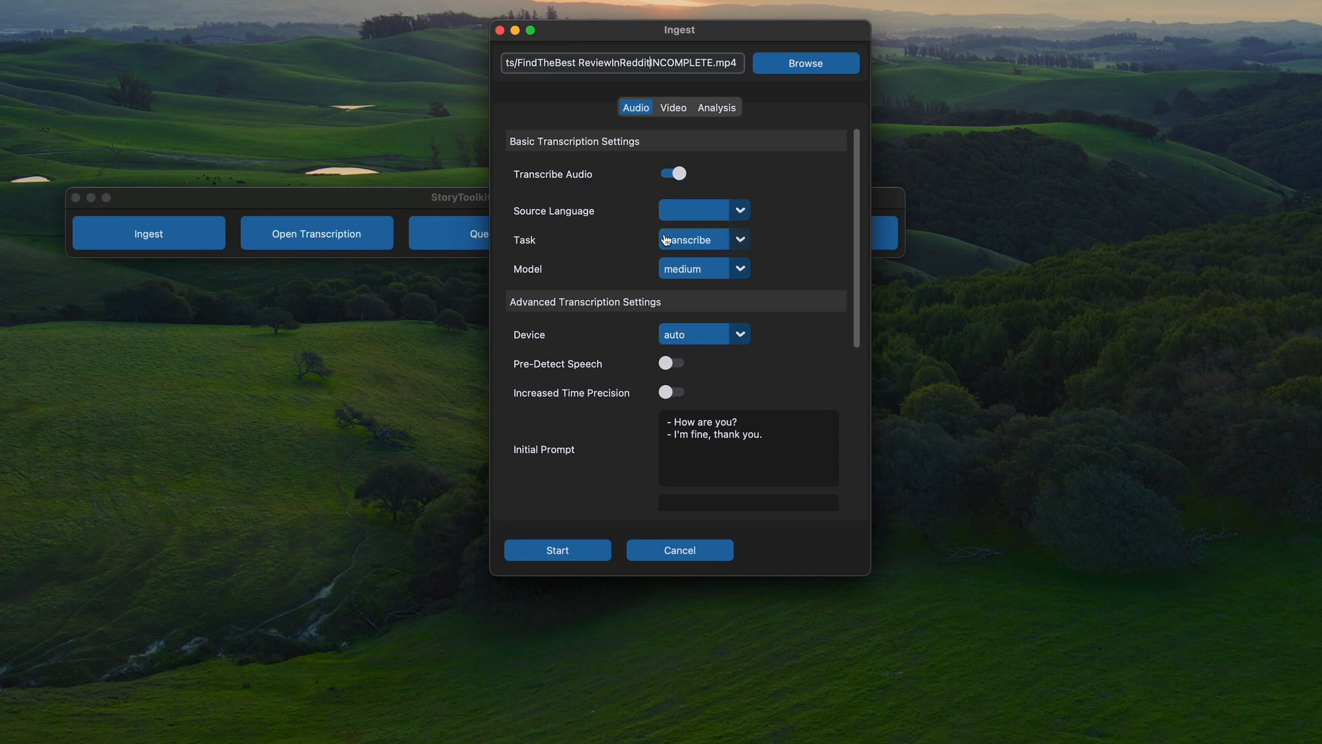
Step: Review the Ingest task options and start transcribing the MP4 with the medium model
click(740, 240)
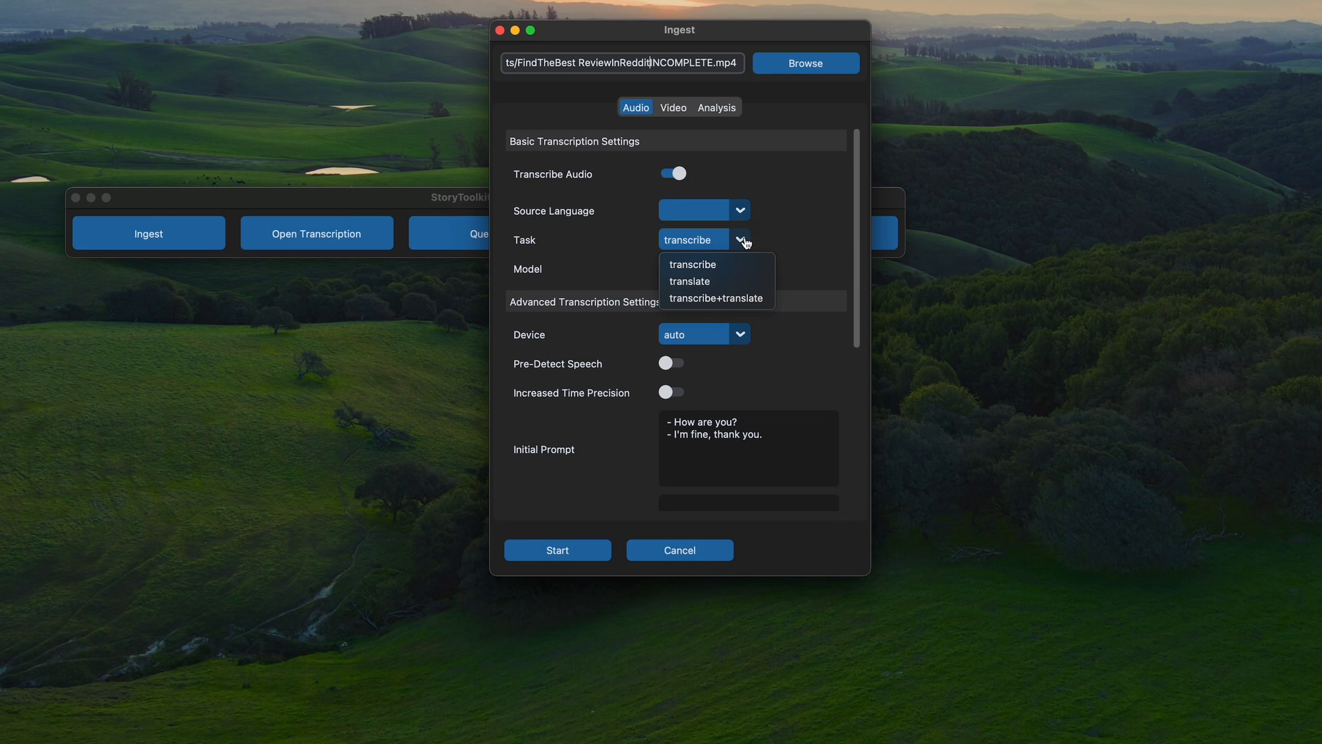
mouse_move(781, 251)
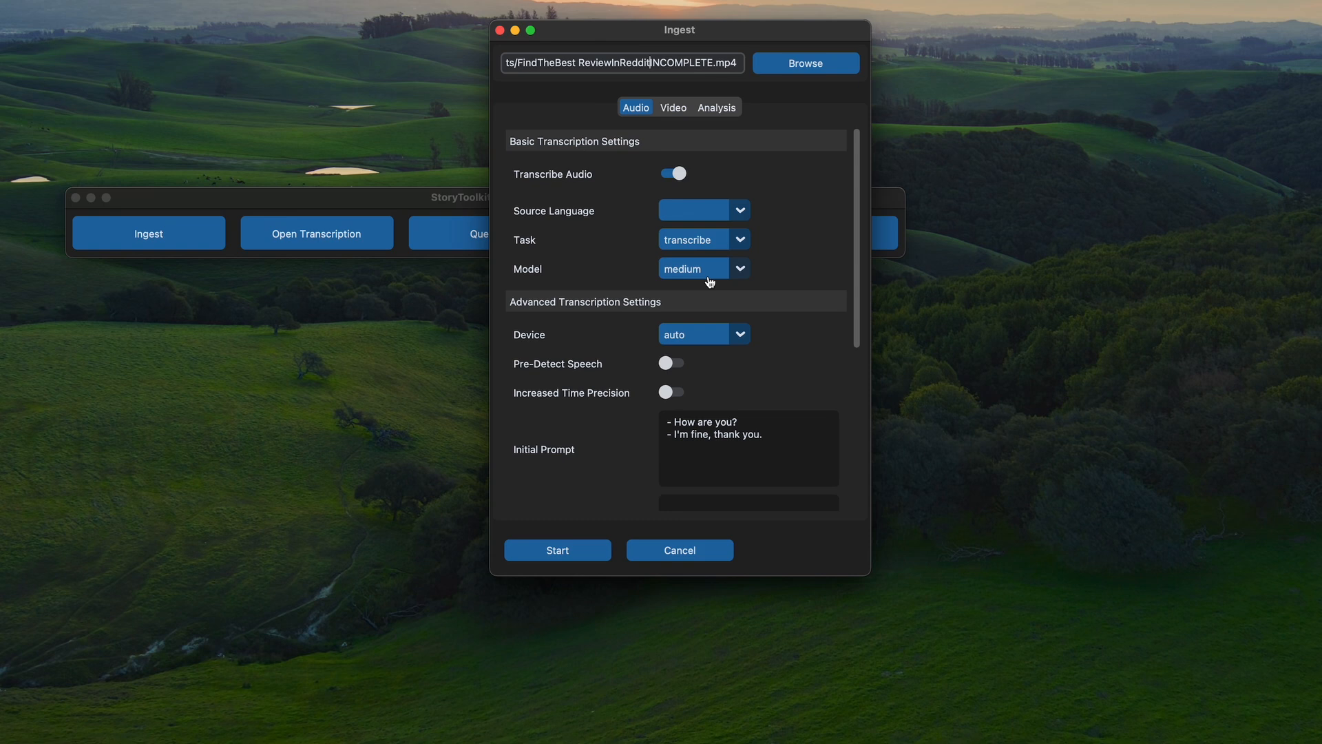
mouse_move(704, 298)
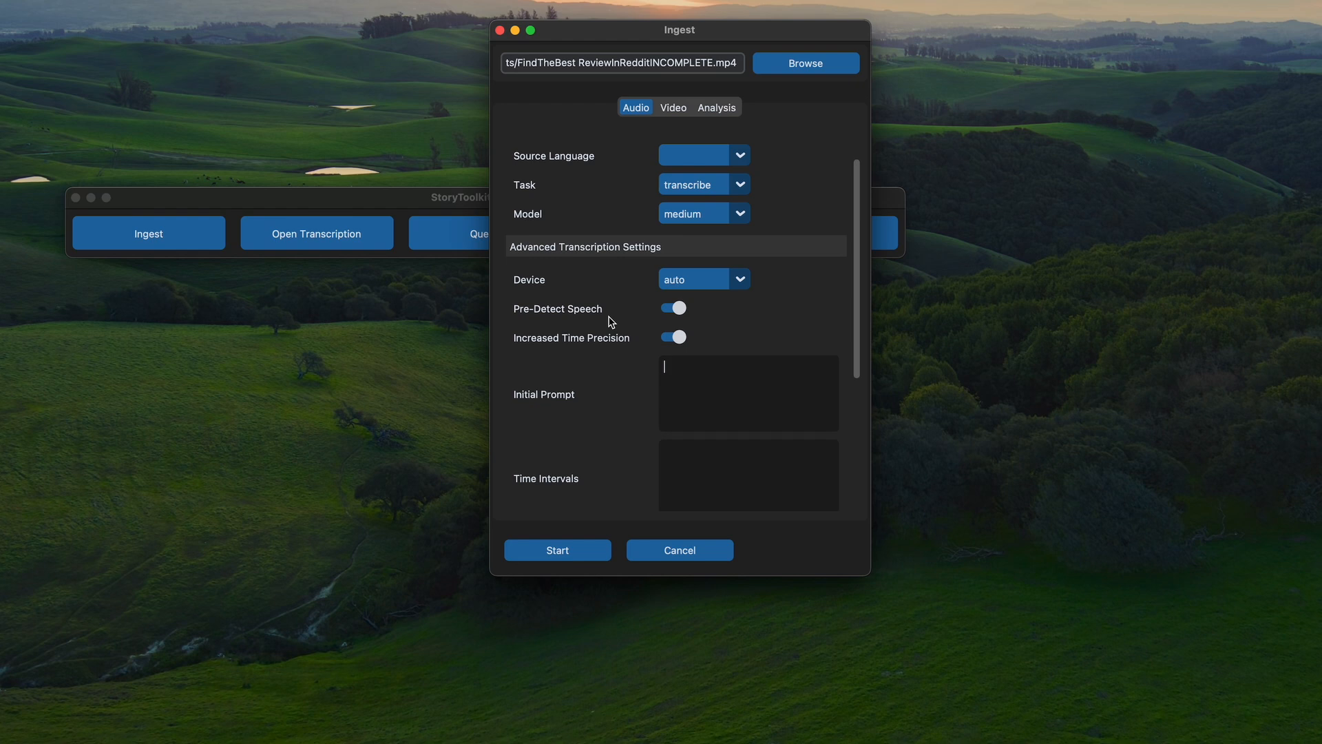
mouse_move(638, 350)
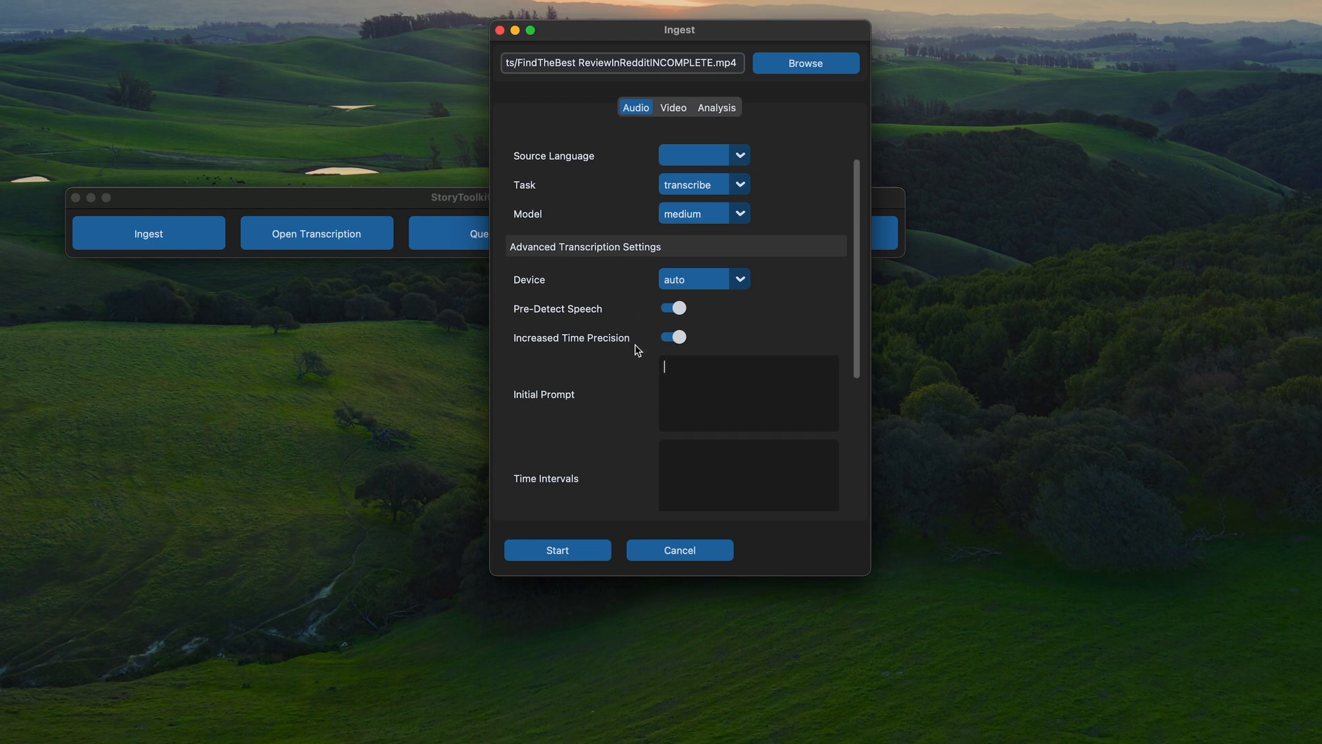
scroll(down, 3)
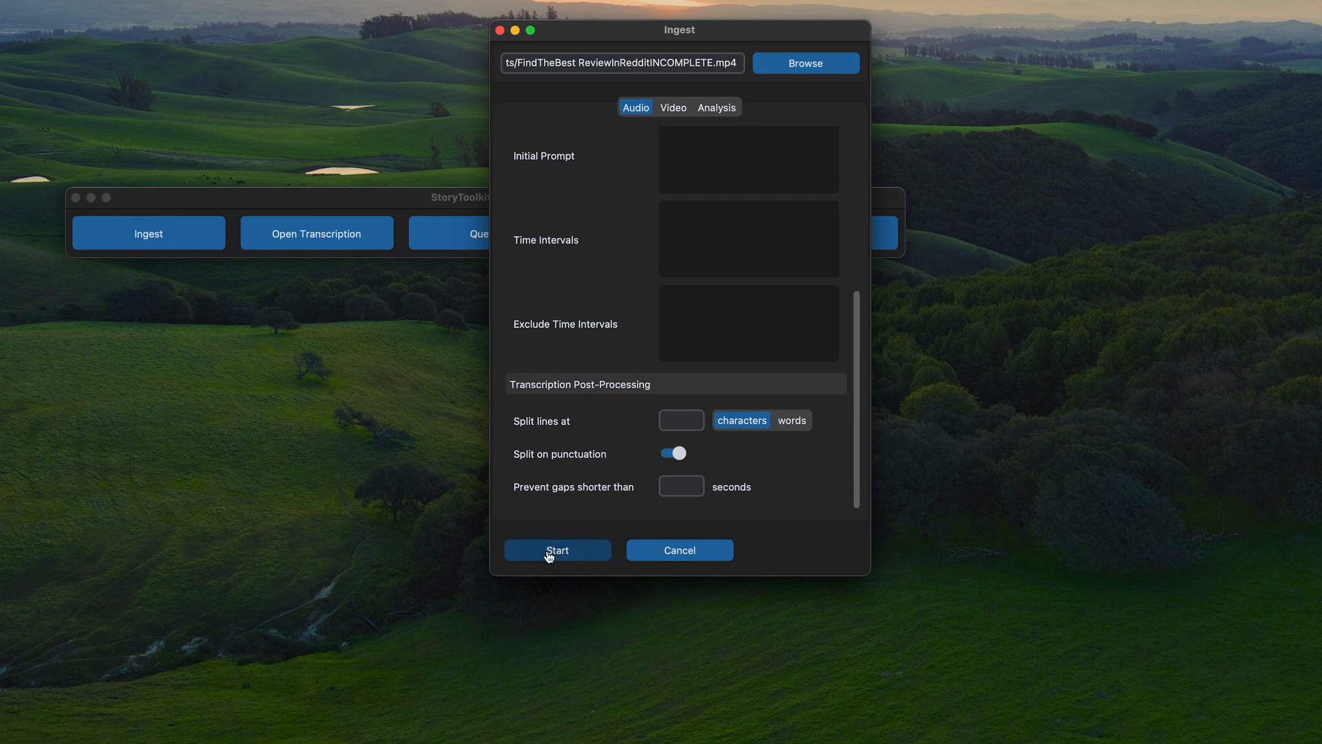
click(557, 549)
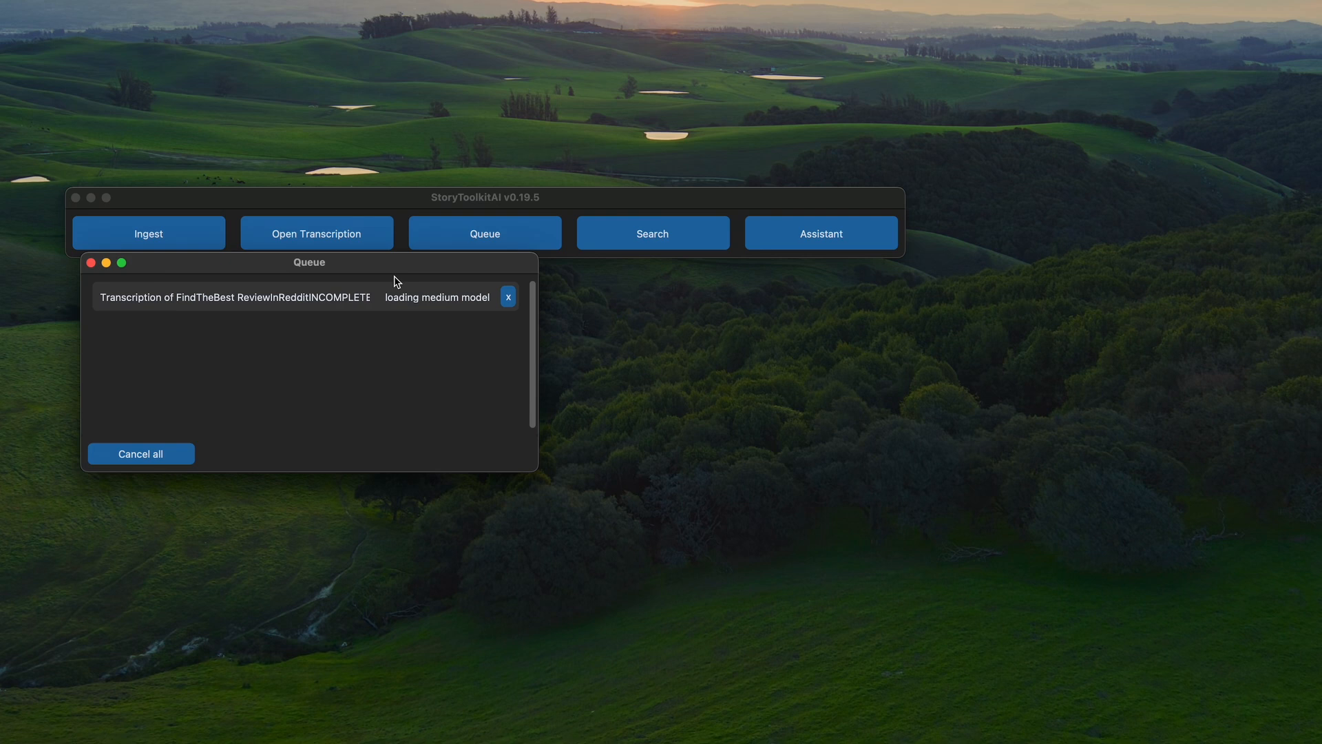
mouse_move(447, 377)
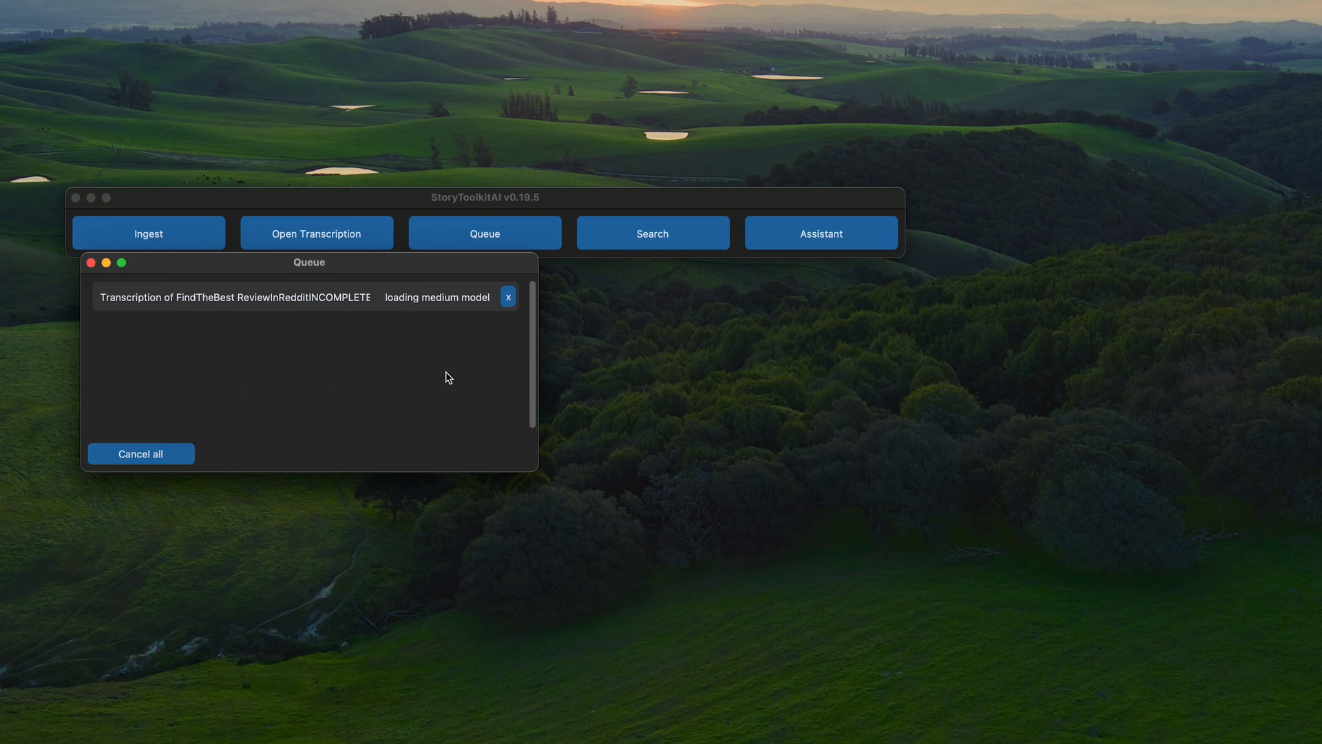
mouse_move(250, 371)
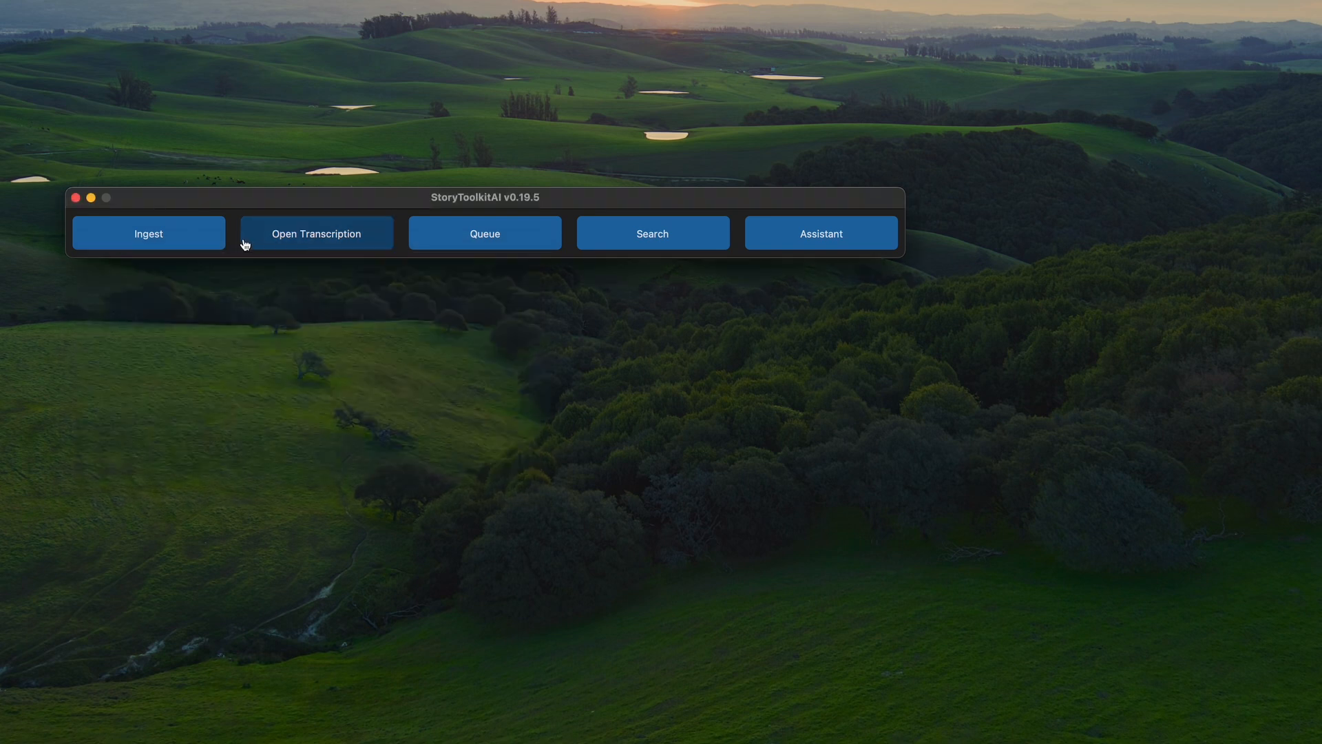
mouse_move(338, 241)
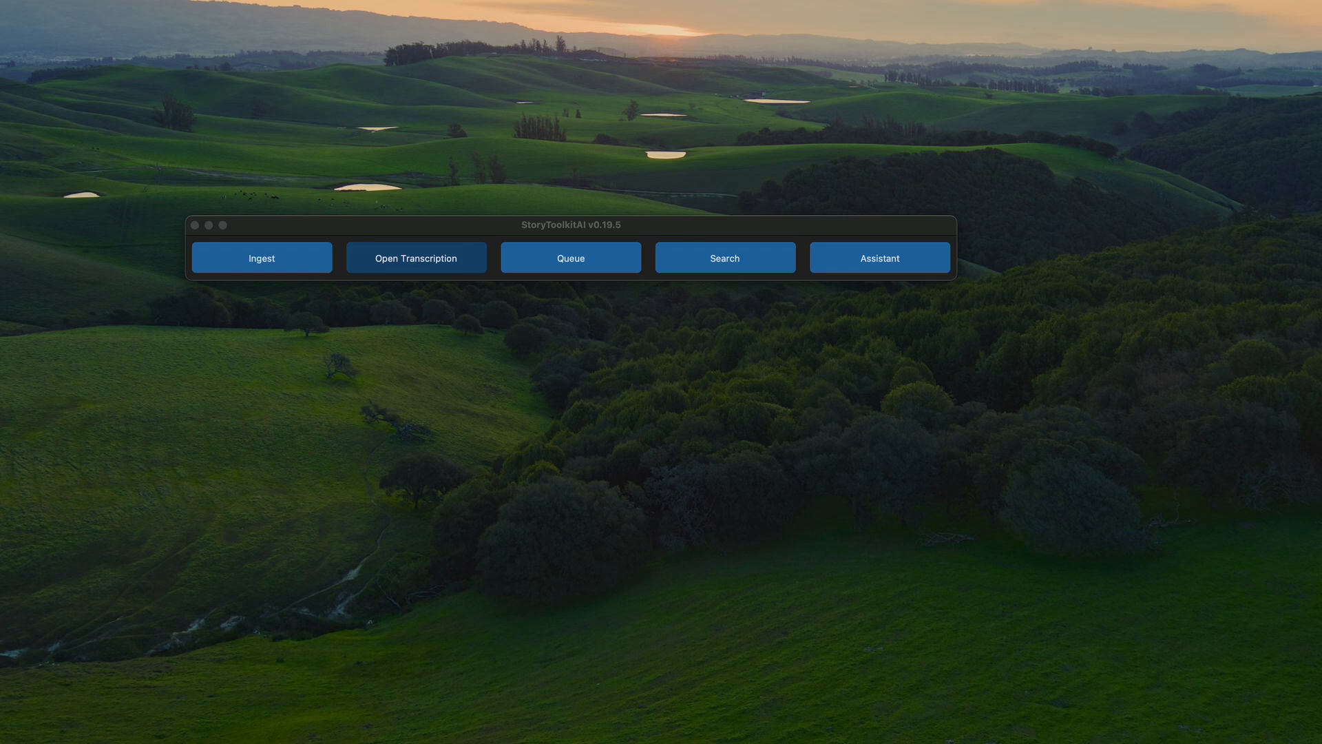
Step: Click Open Transcription in the main window
click(416, 257)
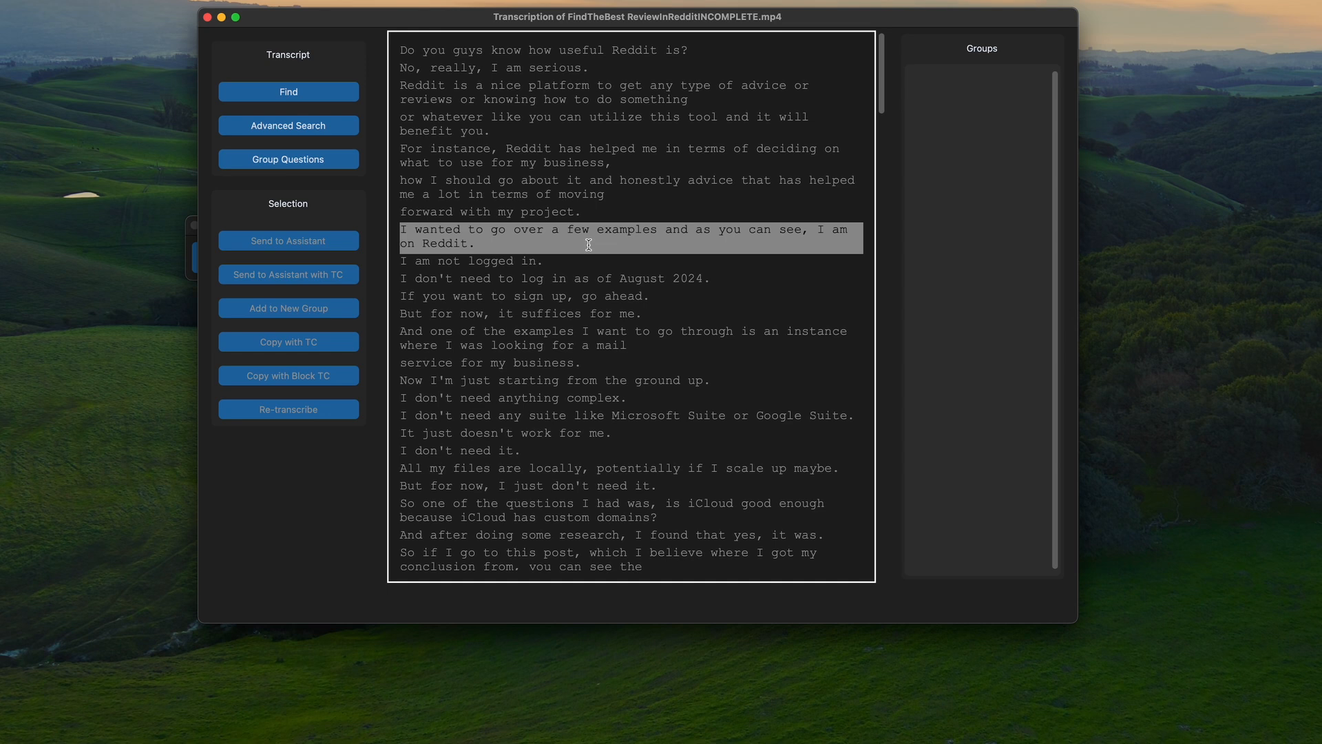
mouse_move(510, 49)
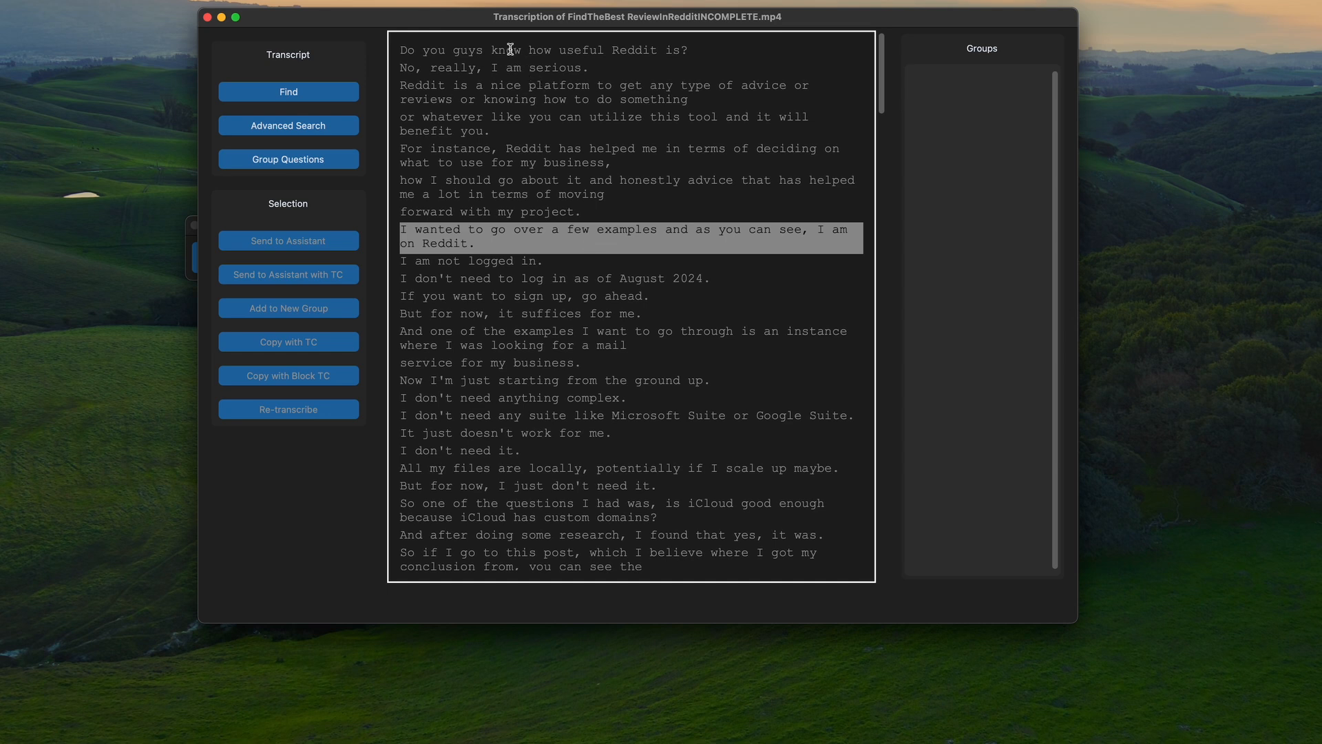
mouse_move(490, 87)
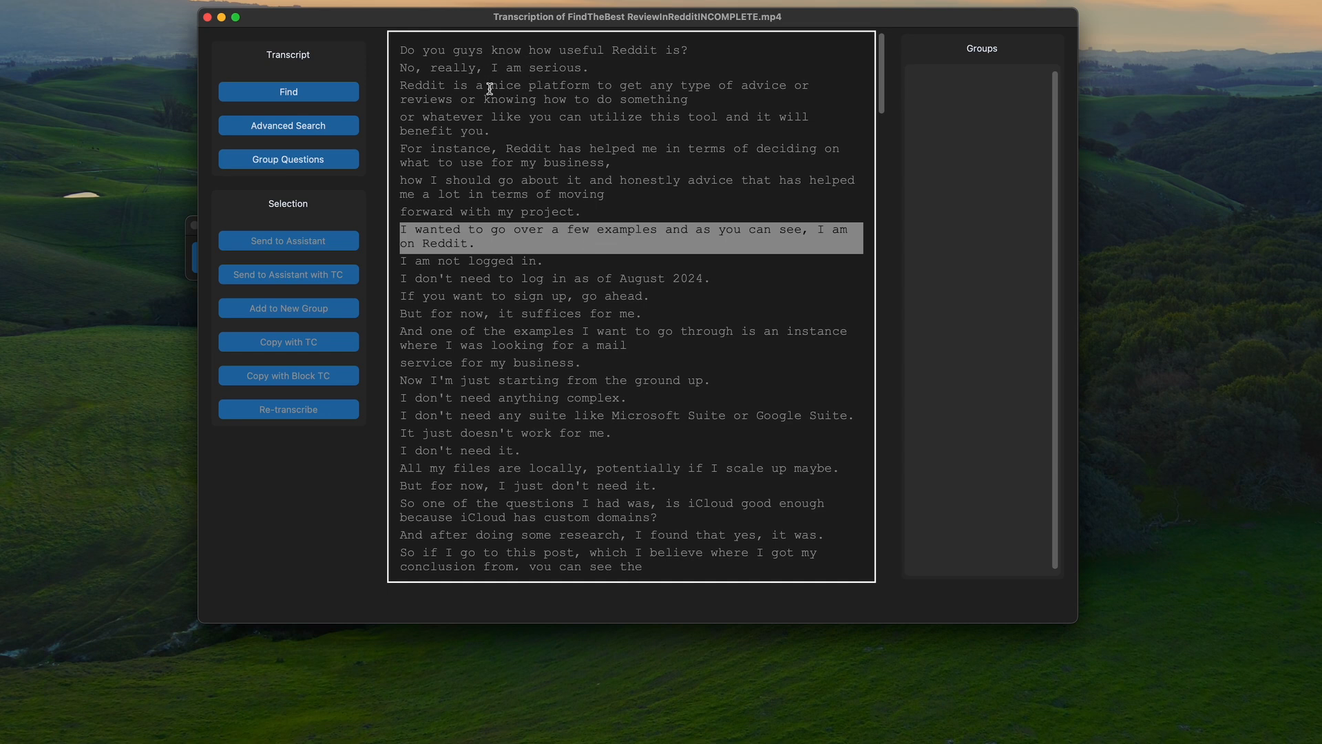